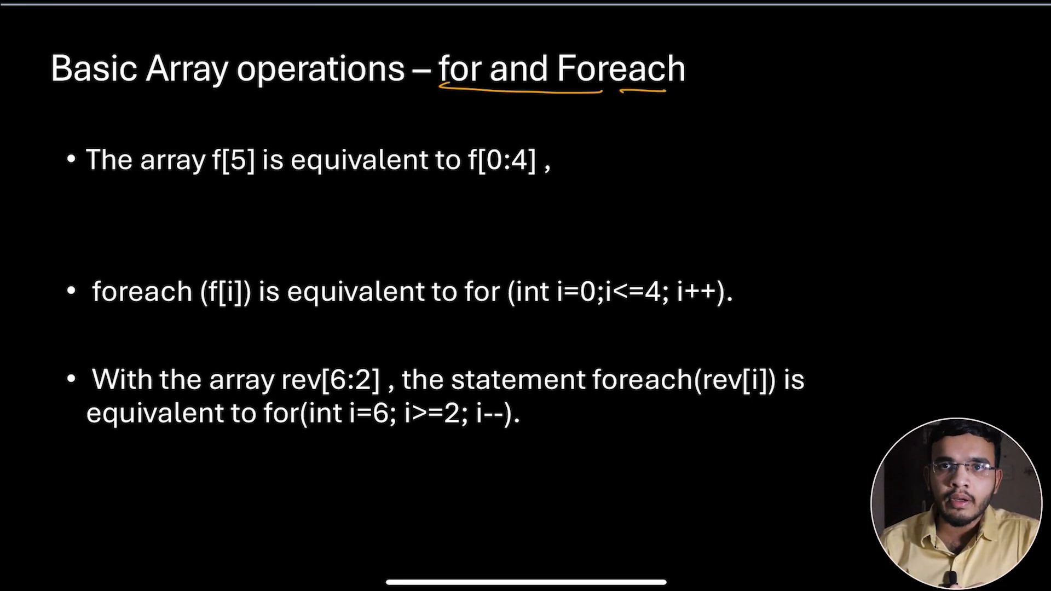
Finish the 'for and Foreach' slide, leaving EDA Playground's blank testbench editor ready
{"action": "left_click_drag", "start_coordinate": [134, 173], "coordinate": [262, 167]}
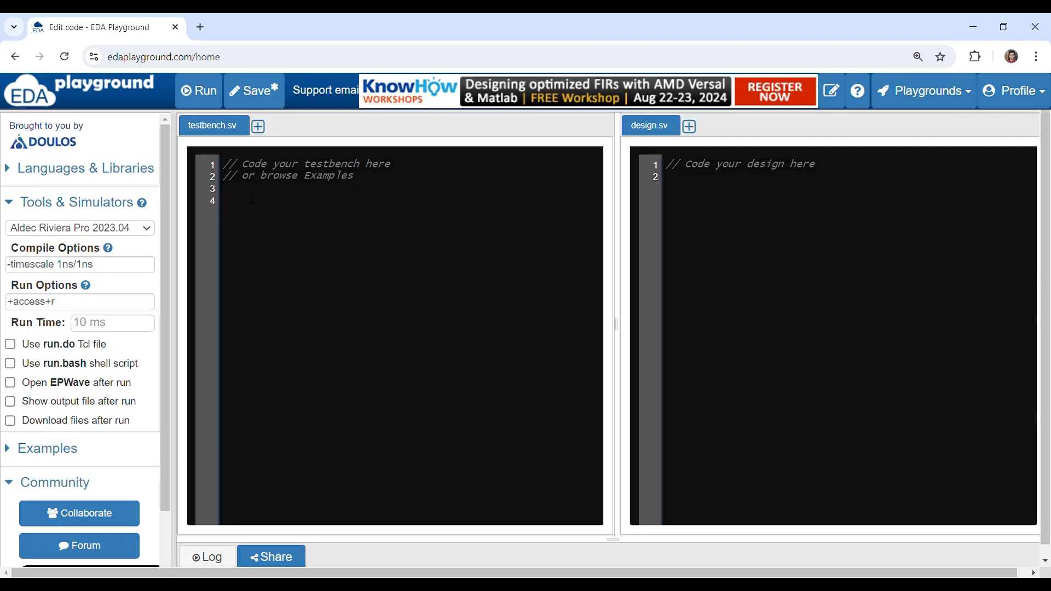
Start testbench.sv with the line 'module array_loop;'
{"action": "left_click", "coordinate": [228, 199]}
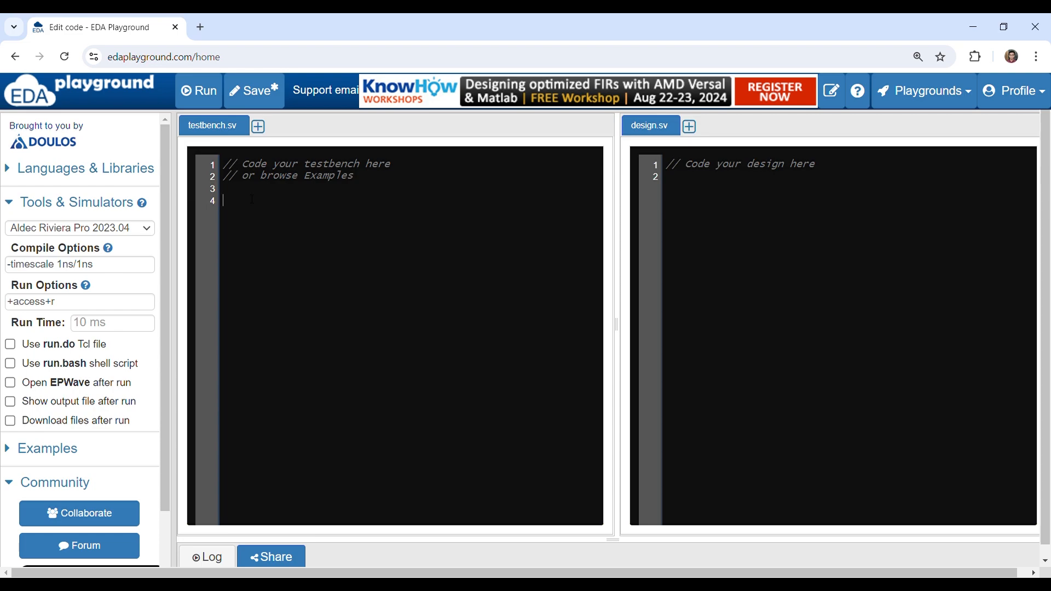
{"action": "type", "text": "module"}
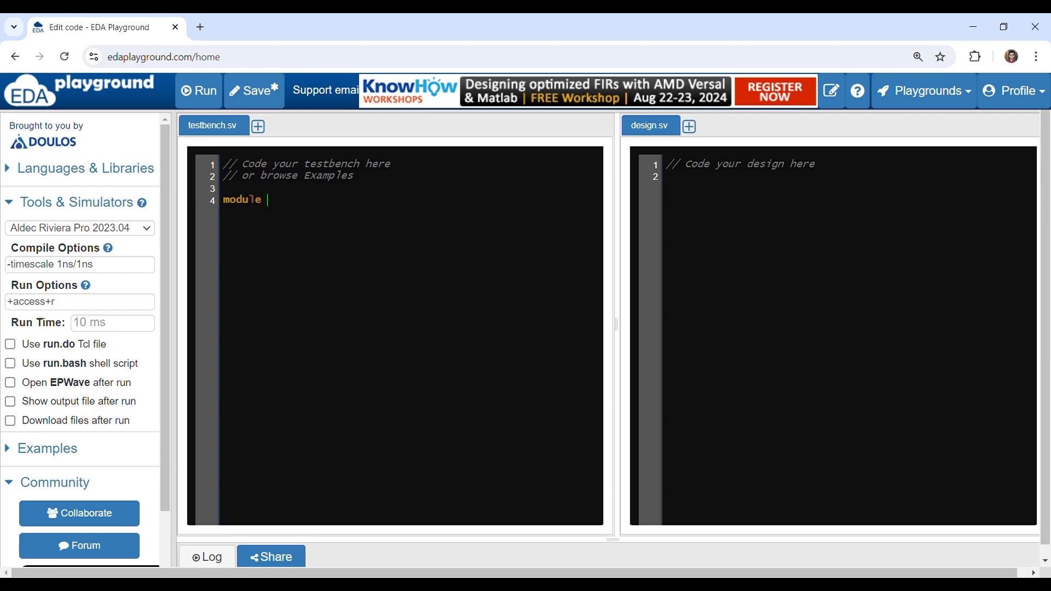
{"action": "type", "text": "array_"}
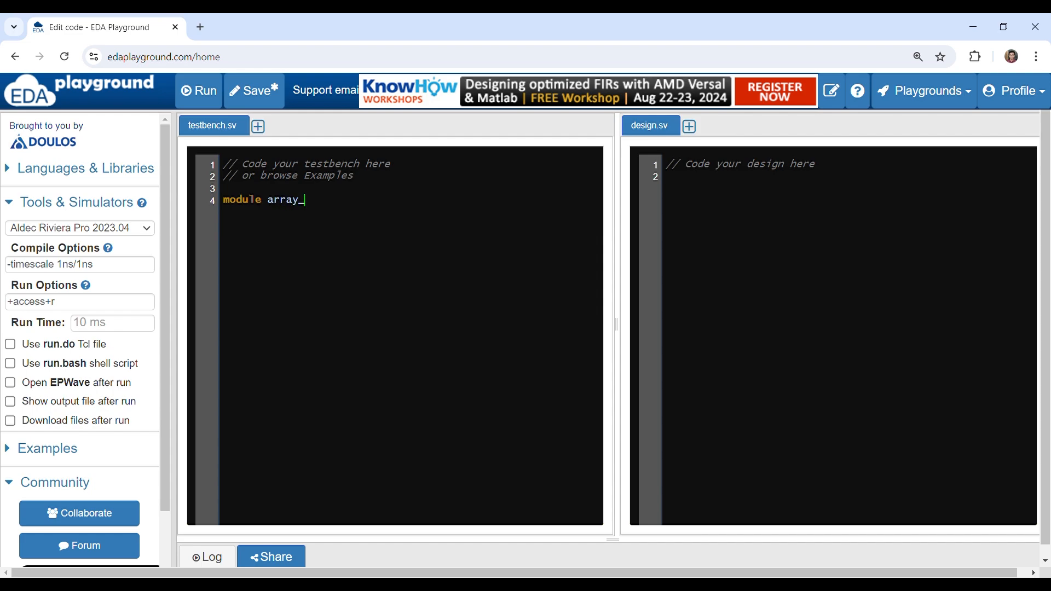
{"action": "type", "text": "loop;"}
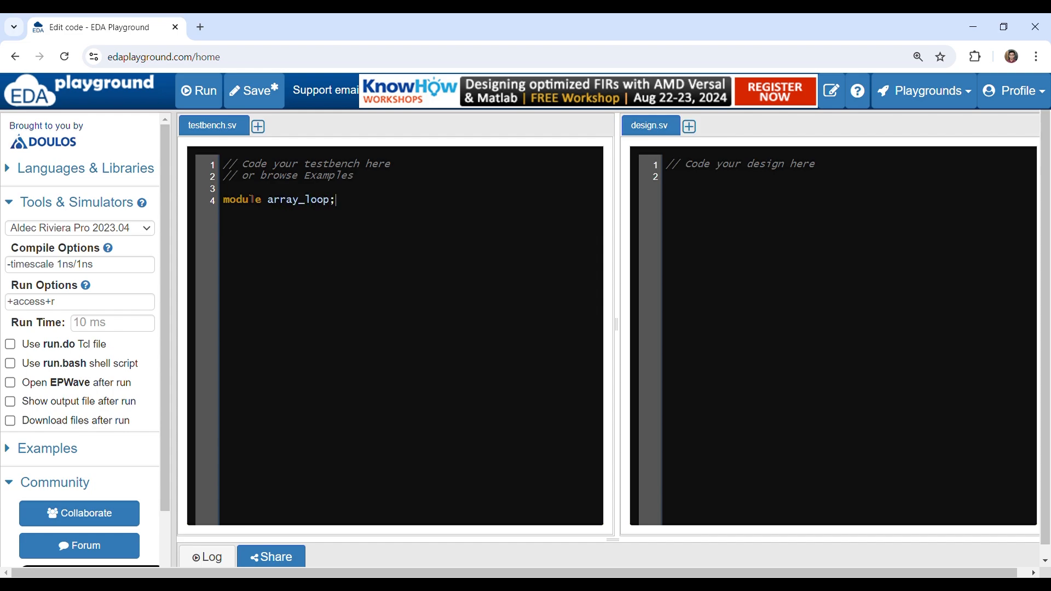
Declare the 32-bit five-element arrays: bit[31:0] src[5], dst[5];
{"action": "type", "text": "b"}
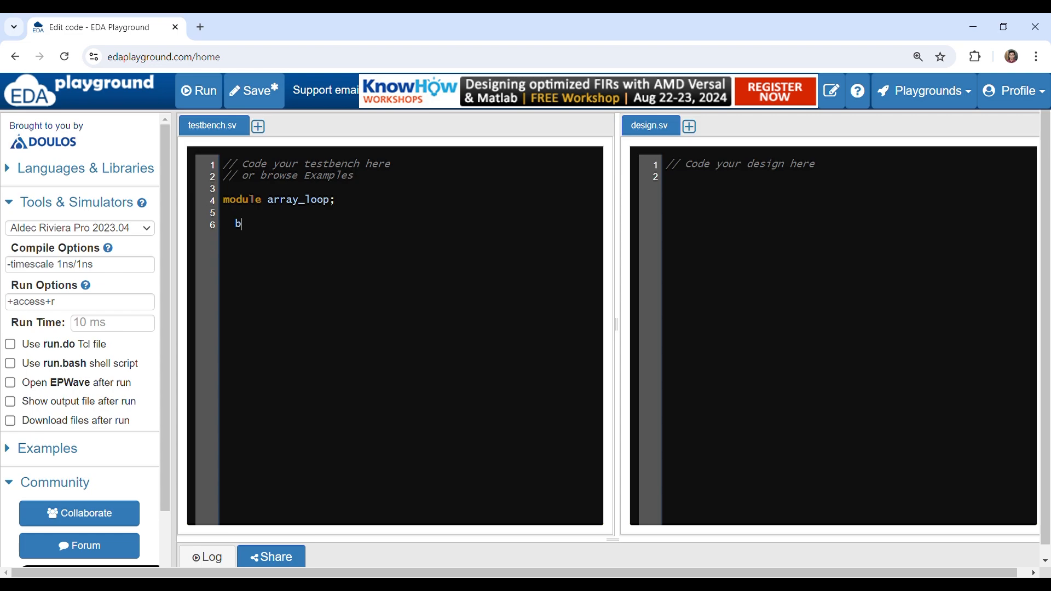
{"action": "type", "text": "it"}
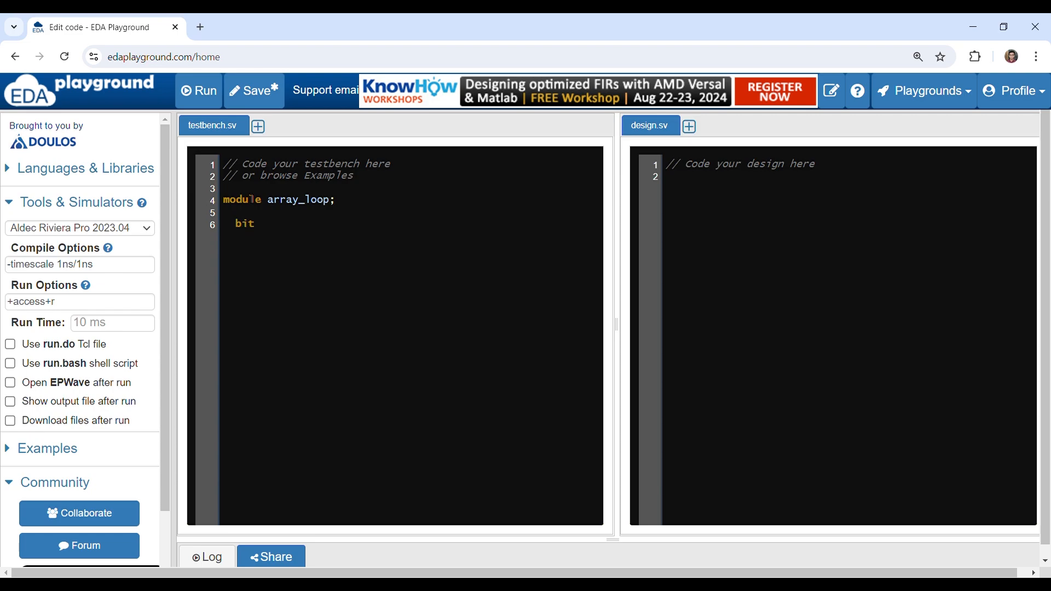
{"action": "type", "text": "[31]"}
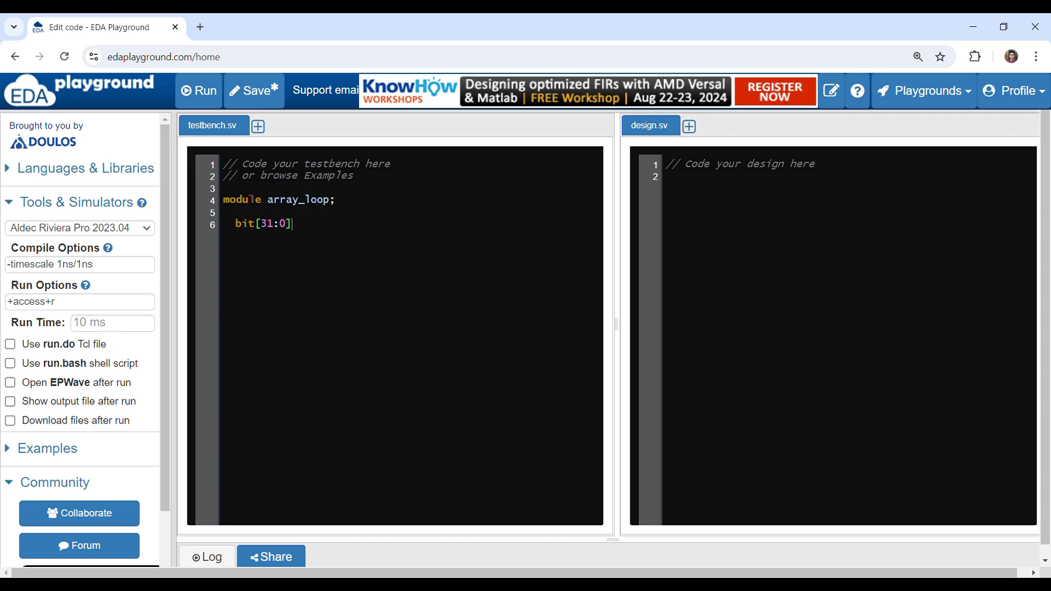
{"action": "type", "text": "src"}
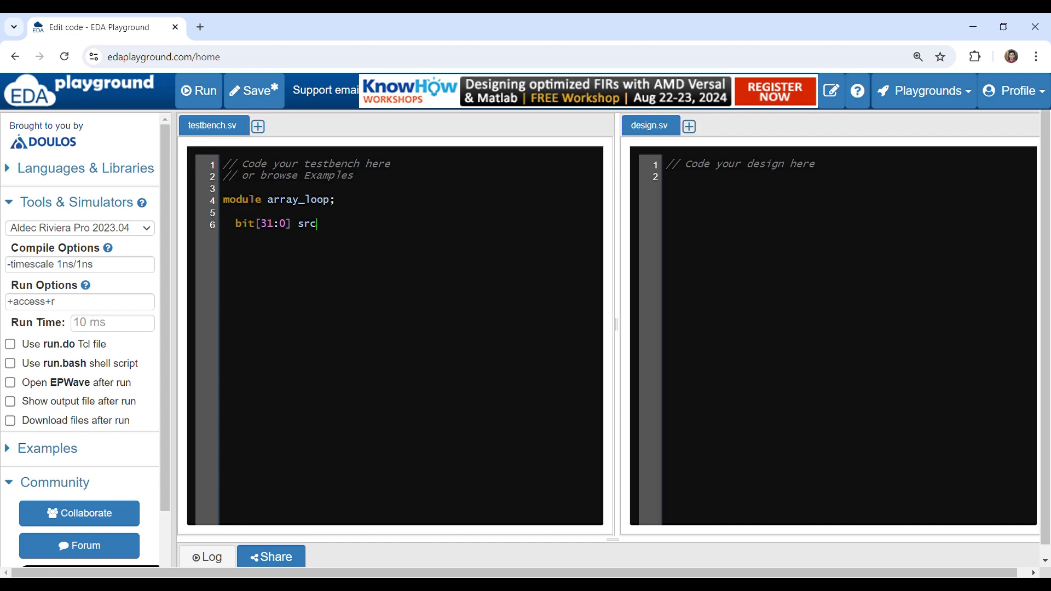
{"action": "type", "text": "[]"}
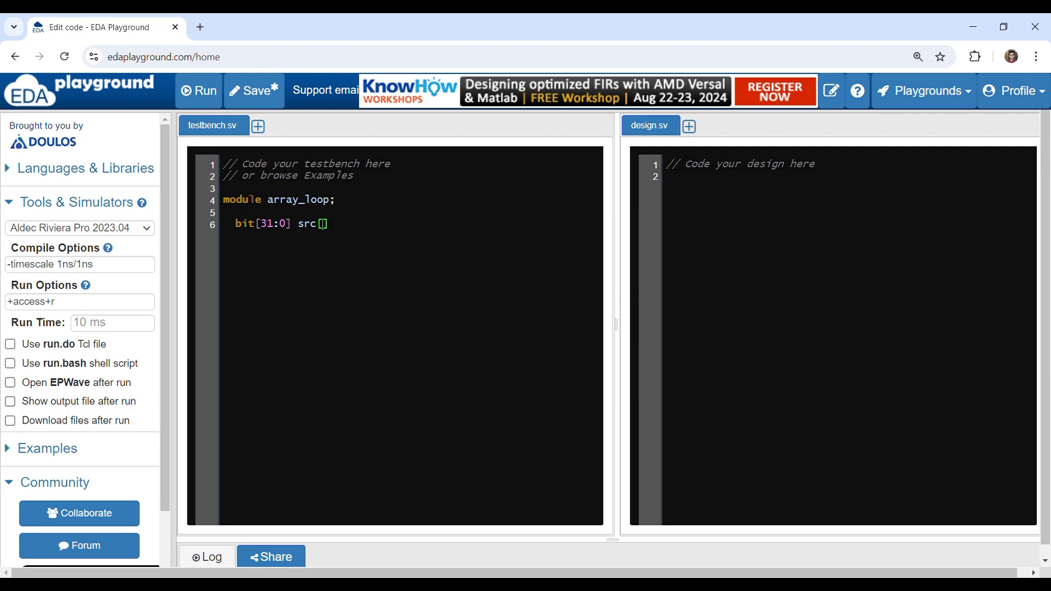
{"action": "type", "text": "5],"}
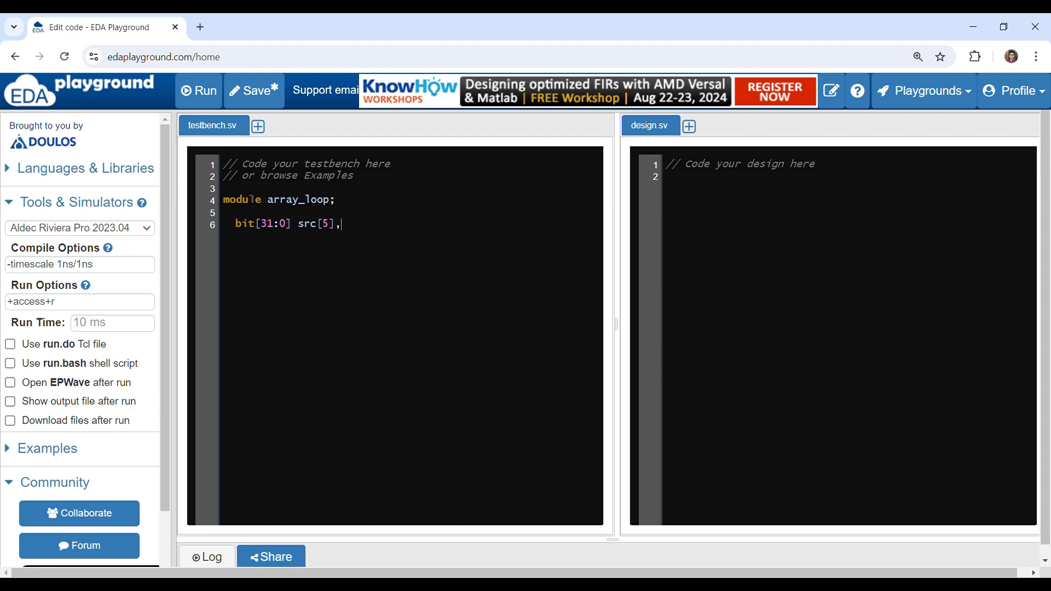
{"action": "type", "text": "dst"}
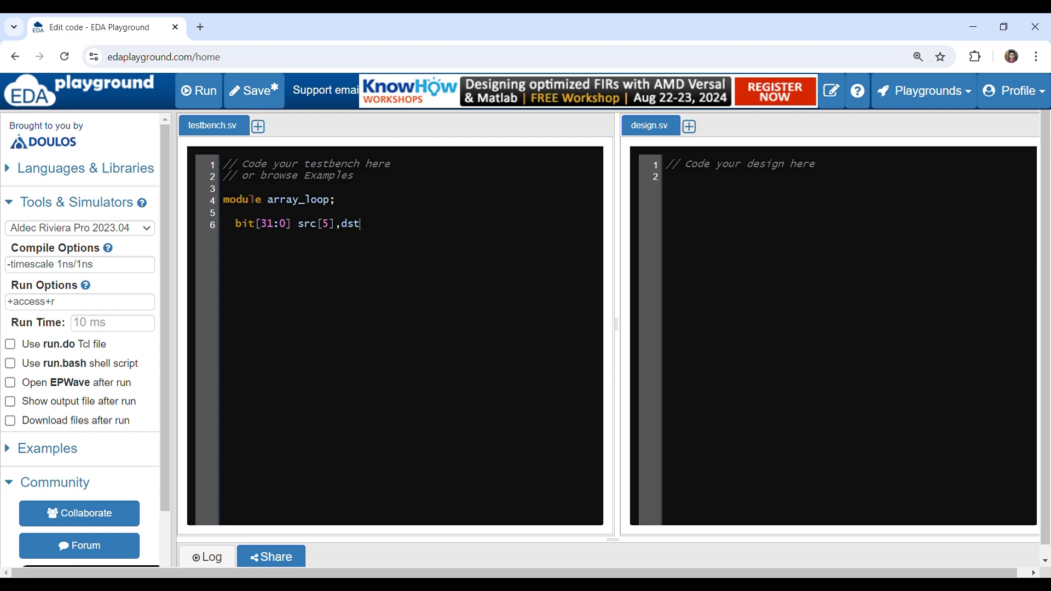
{"action": "type", "text": "[5];"}
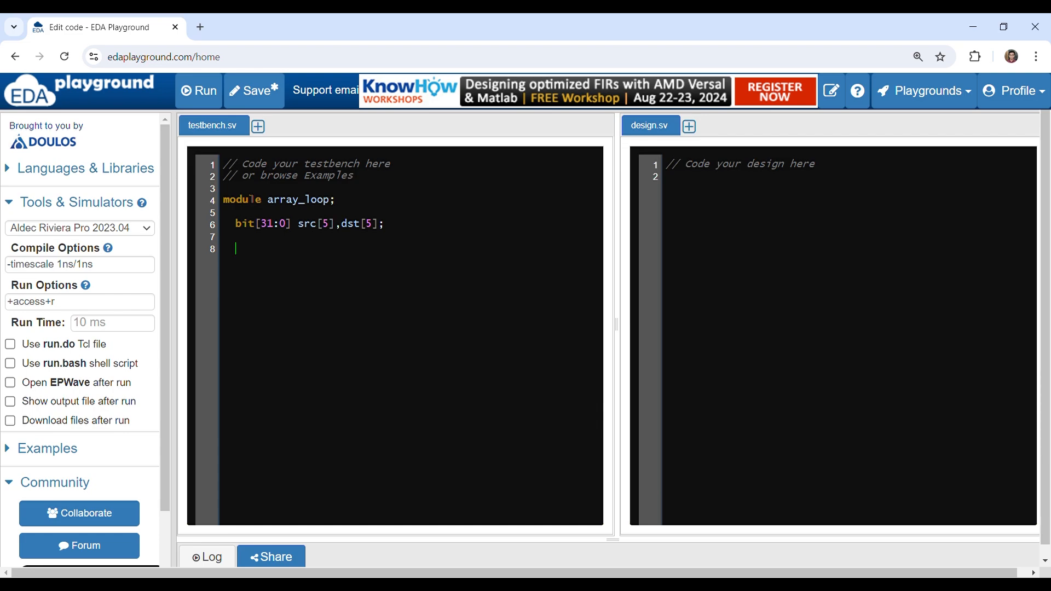
Open an initial begin block with a blank line inside
{"action": "type", "text": "intial beg"}
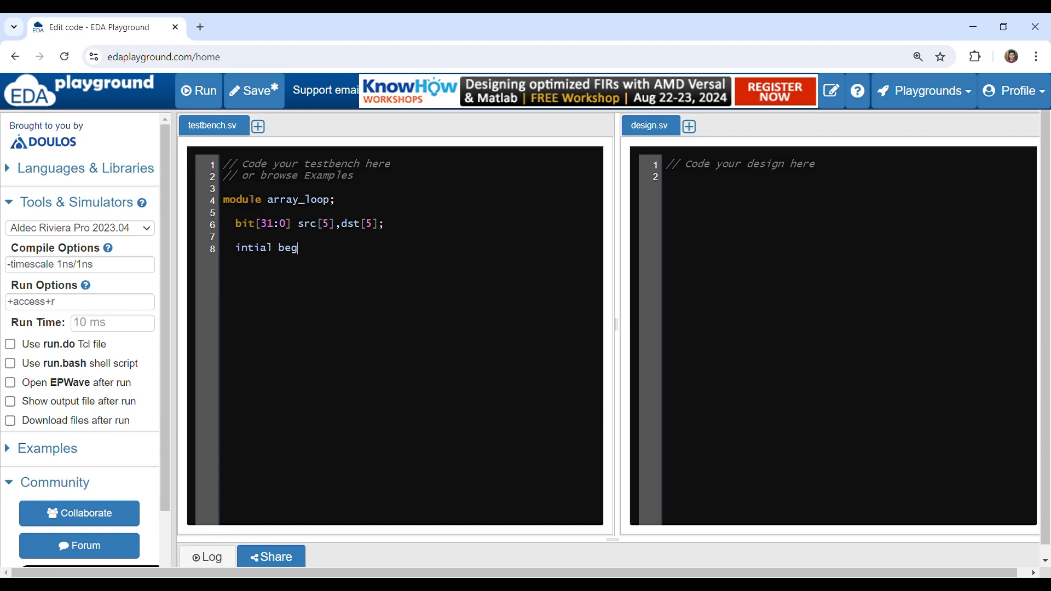
{"action": "type", "text": "in"}
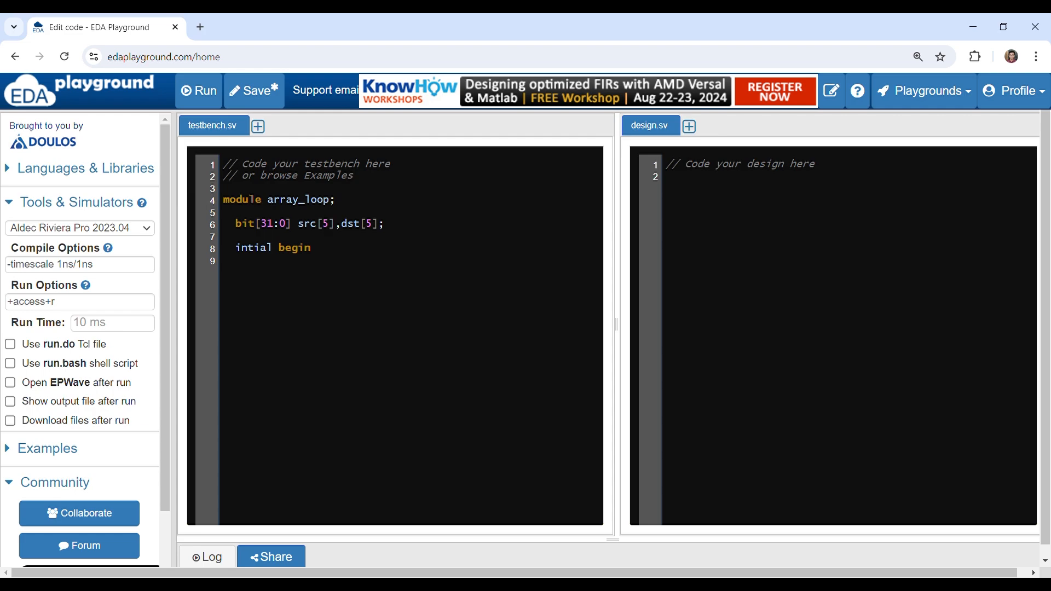
{"action": "key", "text": "Enter"}
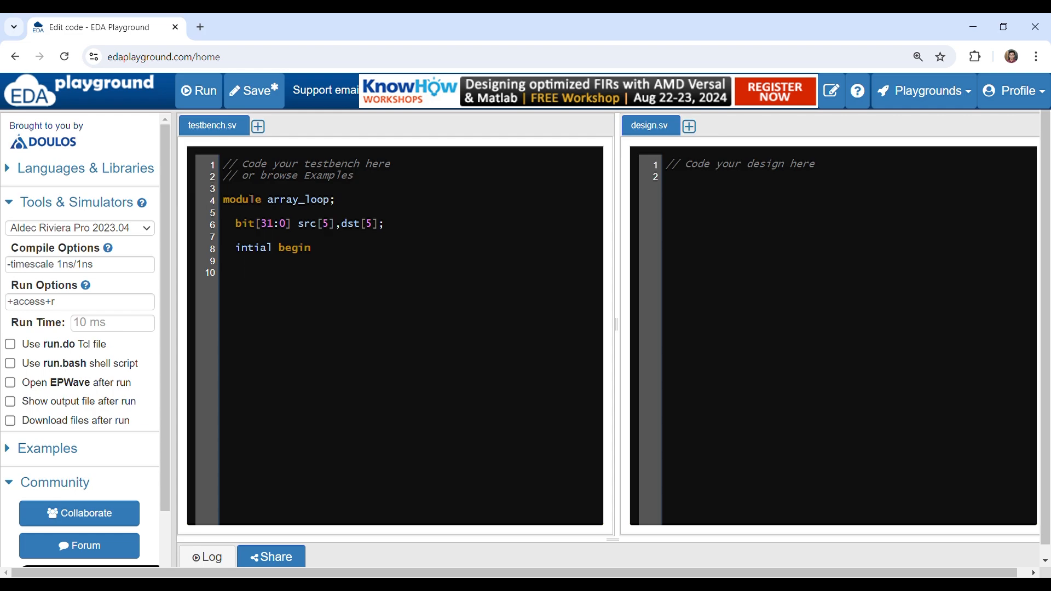
Write the for loop header over i up to $size(src) with i++ and begin
{"action": "type", "text": "for"}
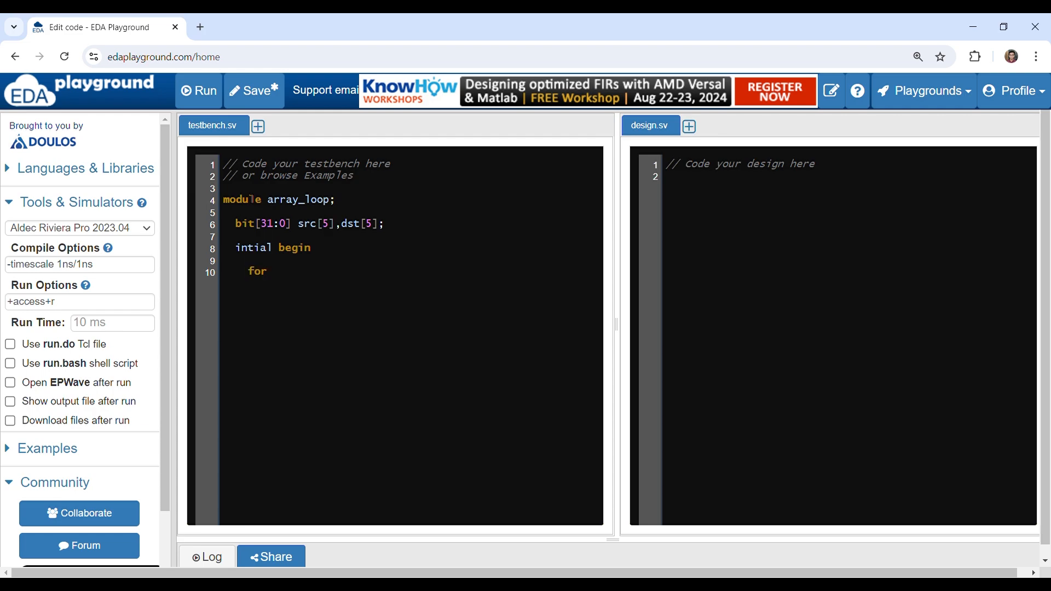
{"action": "type", "text": "(in)"}
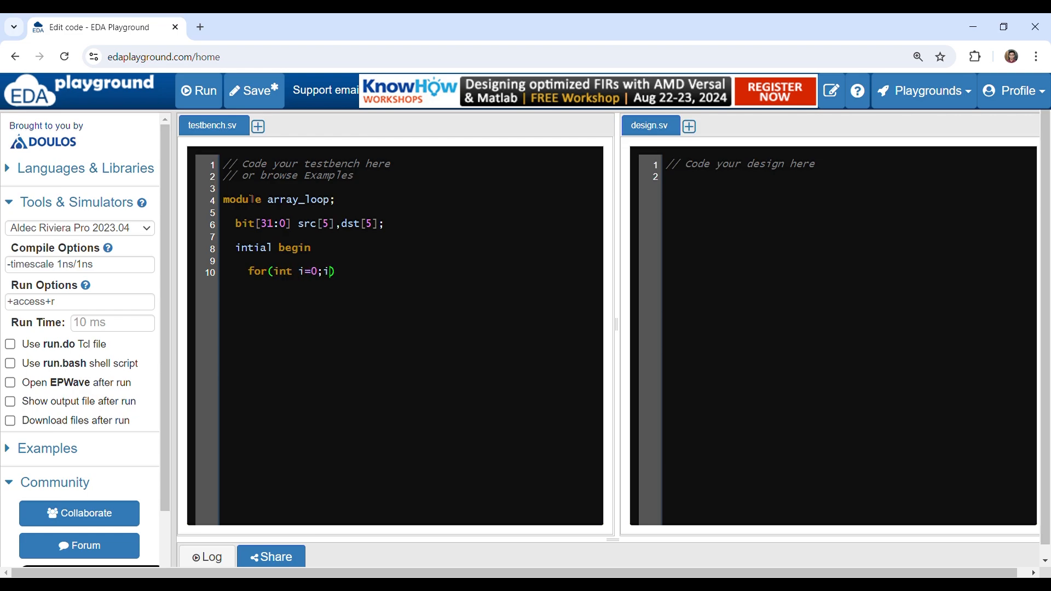
{"action": "type", "text": "<"}
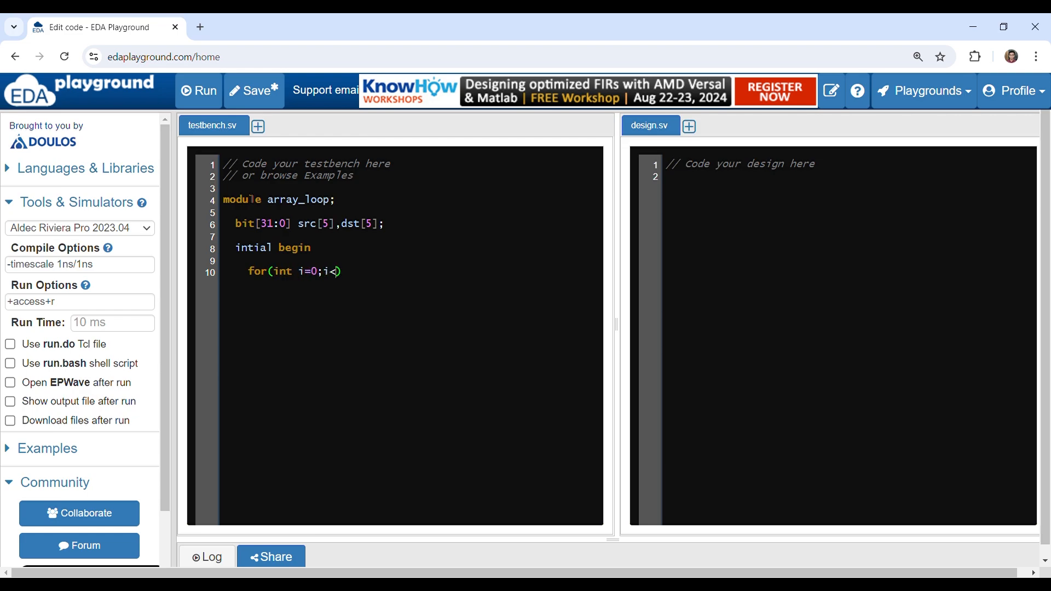
{"action": "type", "text": "$size"}
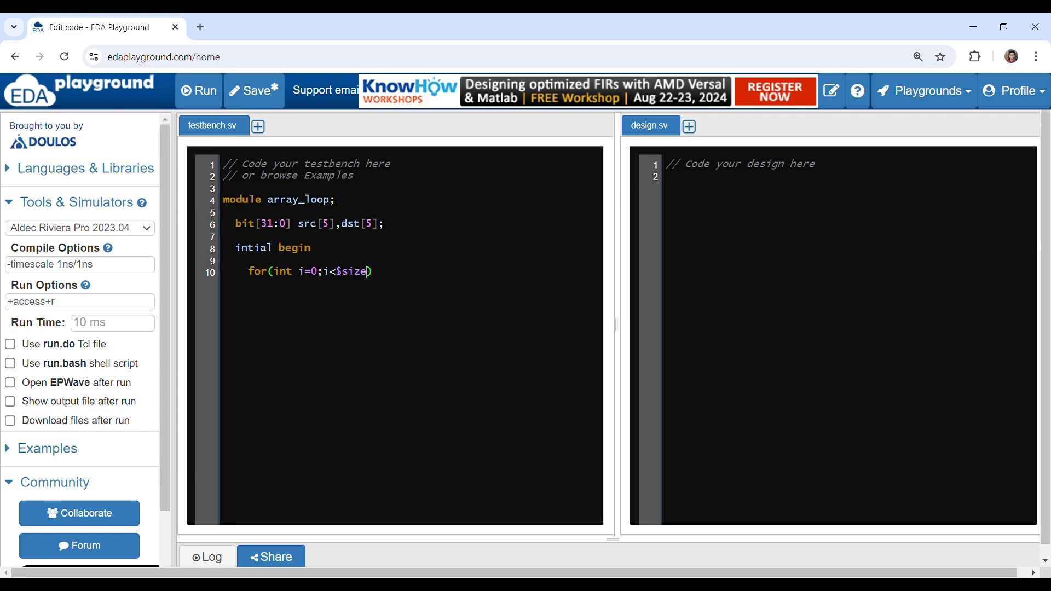
{"action": "type", "text": "()"}
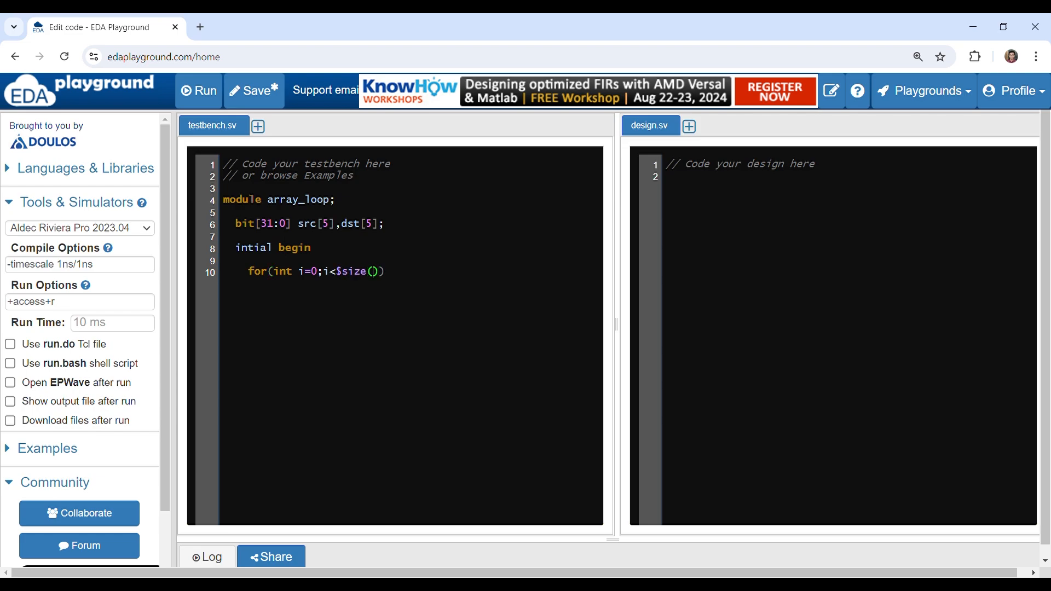
{"action": "type", "text": "src"}
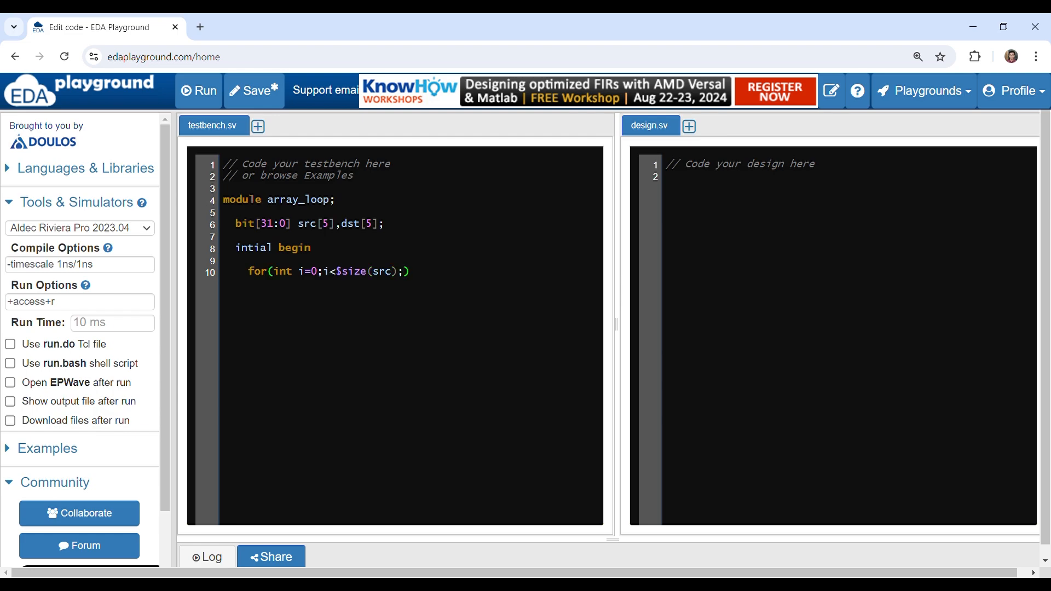
{"action": "type", "text": "i+"}
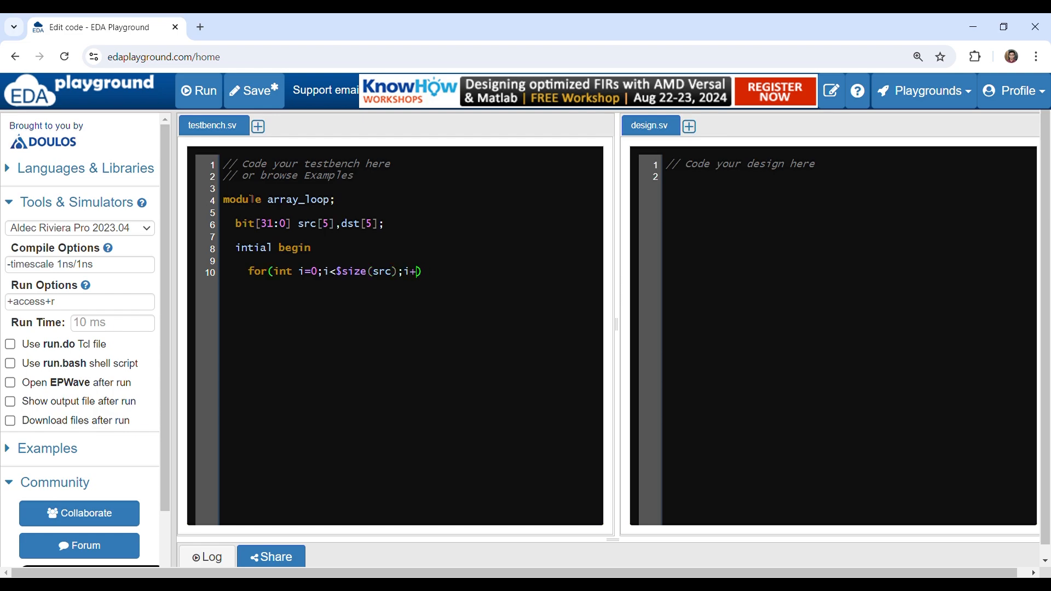
{"action": "type", "text": "+"}
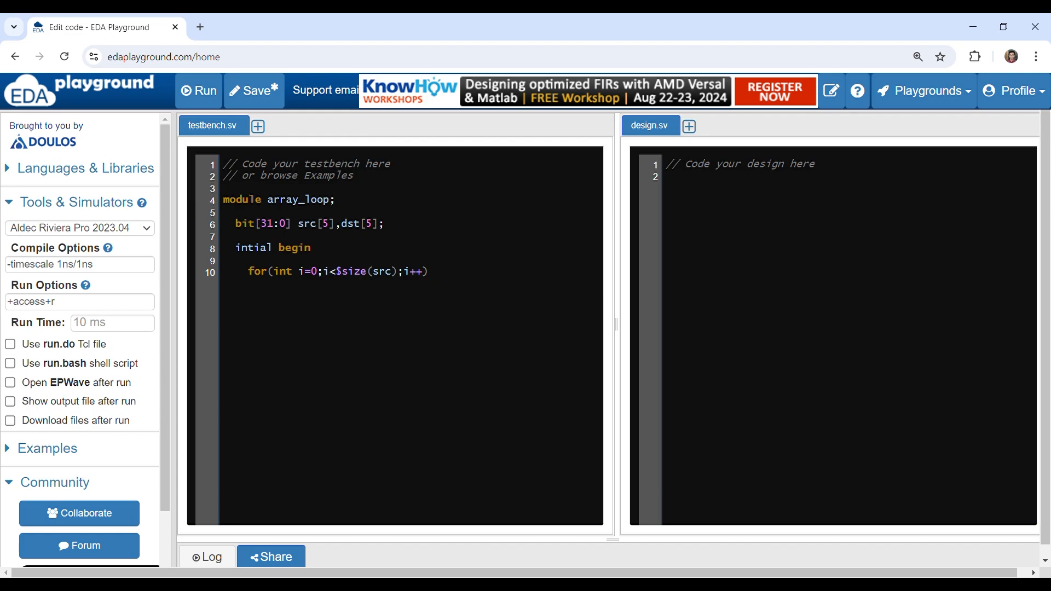
{"action": "type", "text": "begin"}
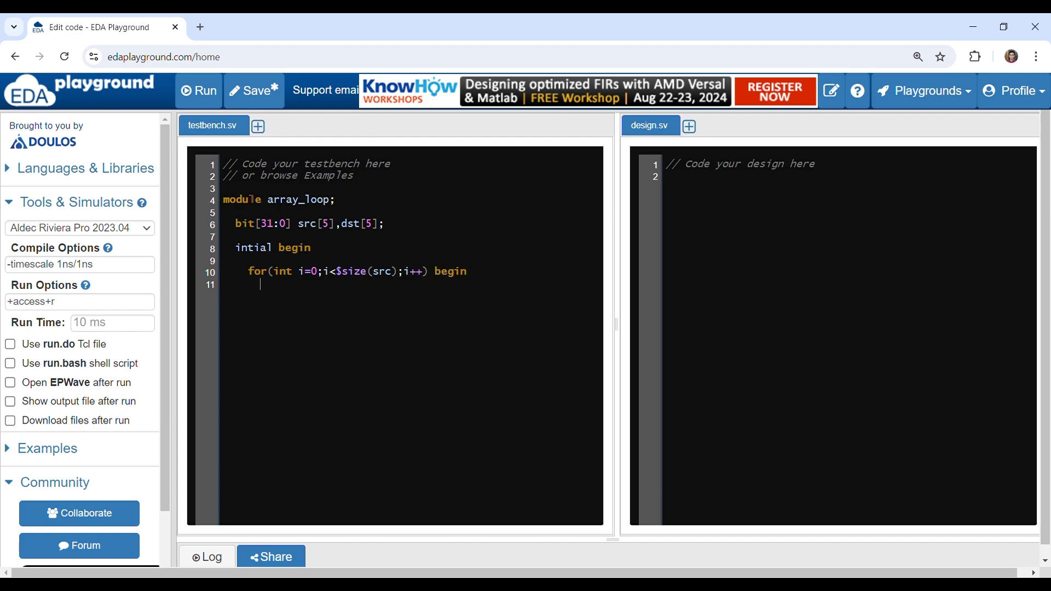
Add src[i] = i; as the loop body and close the loop with end
{"action": "type", "text": "src"}
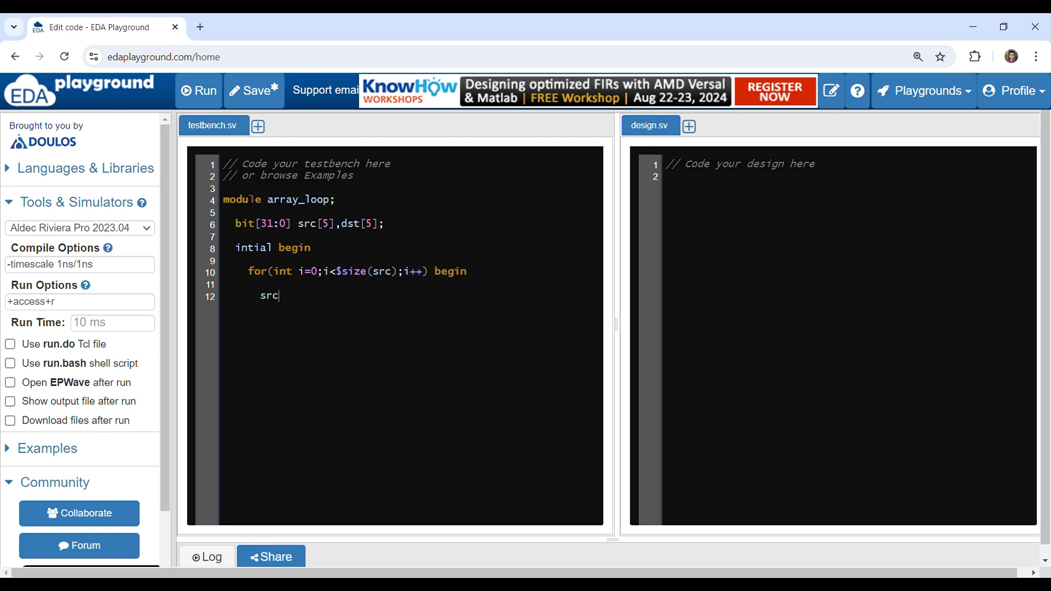
{"action": "type", "text": "[i]"}
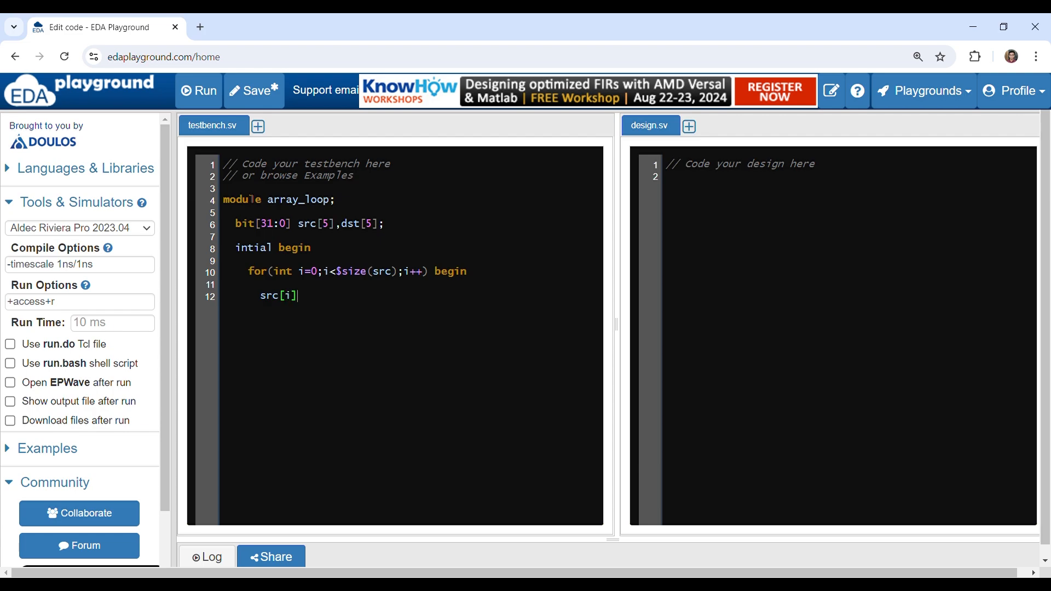
{"action": "type", "text": "="}
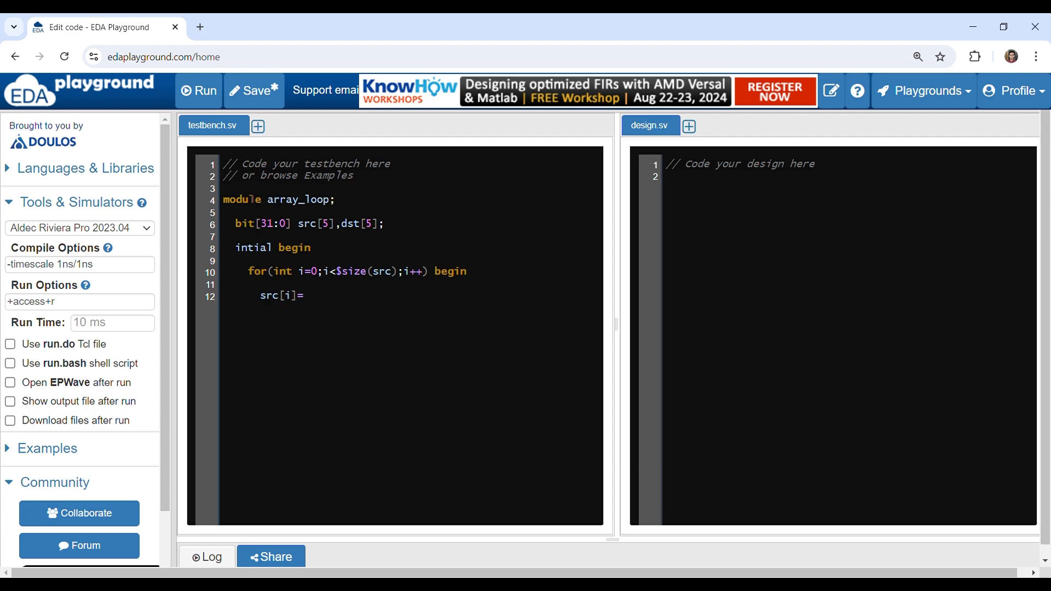
{"action": "type", "text": "i;"}
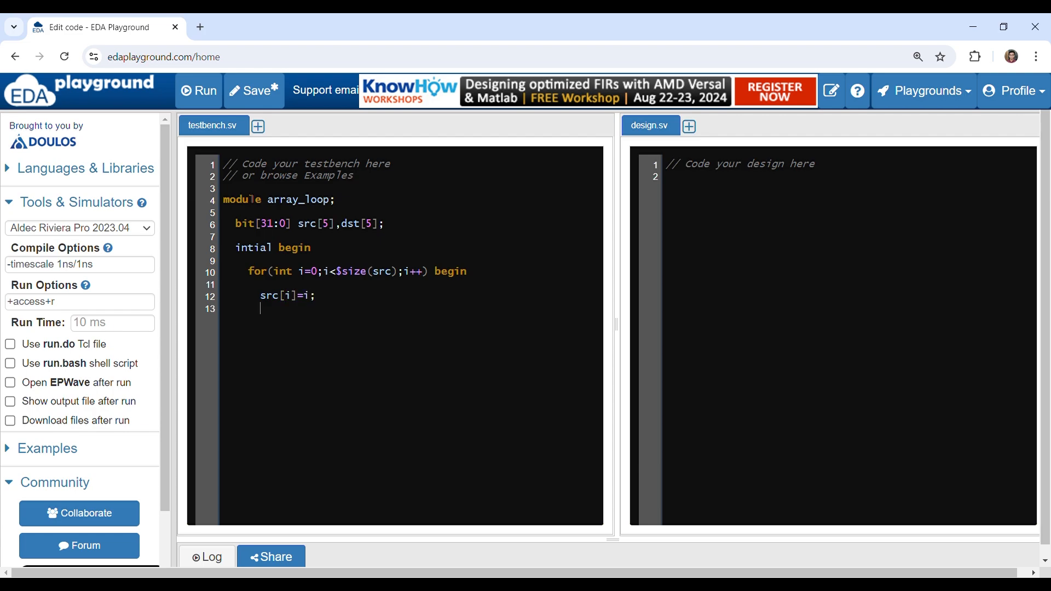
{"action": "type", "text": "en"}
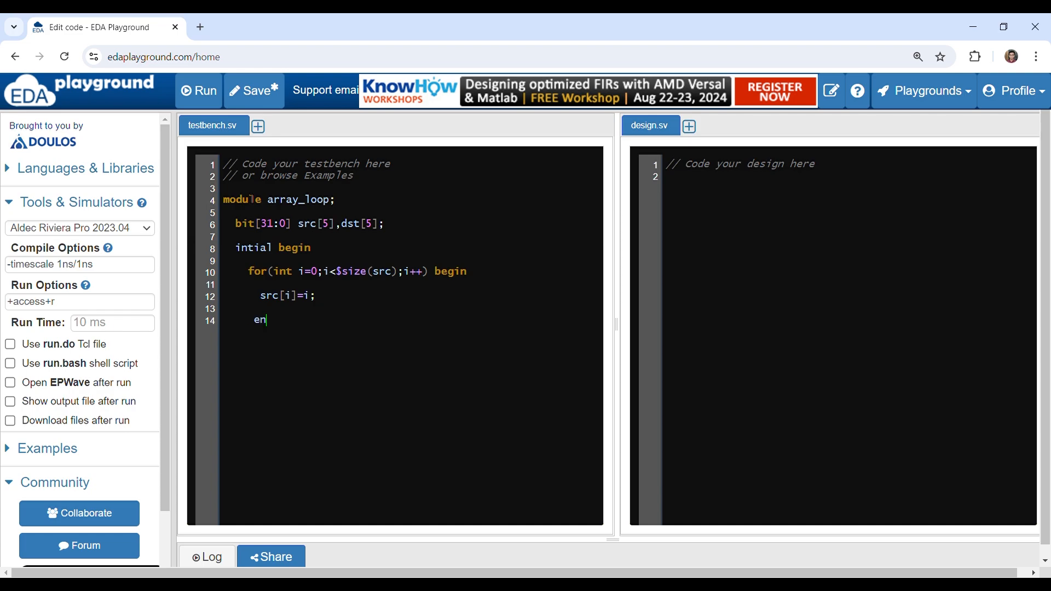
{"action": "type", "text": "d"}
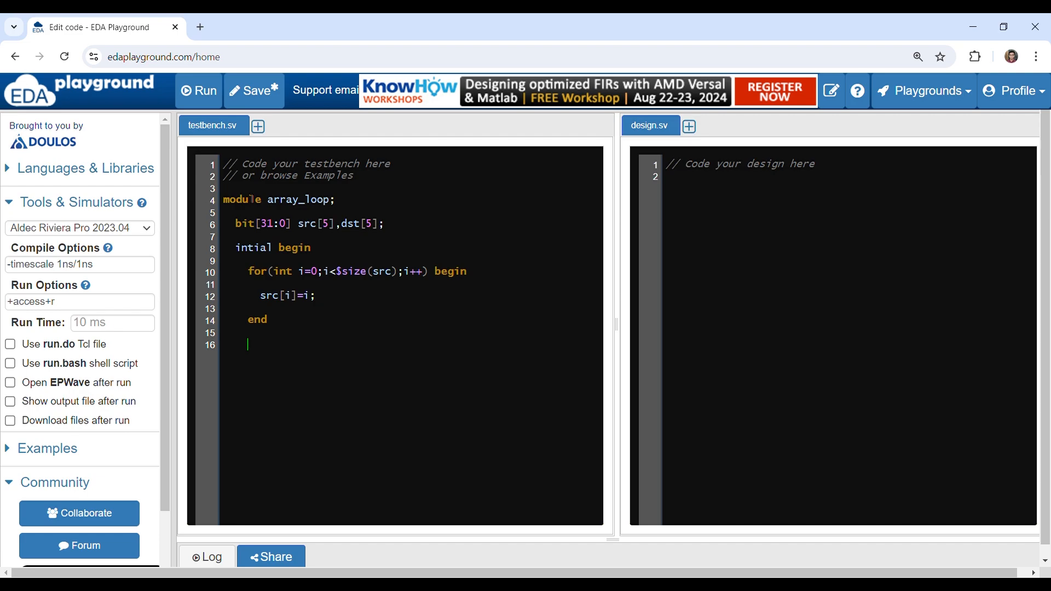
Start a foreach(dst[j]) begin loop
{"action": "type", "text": "for"}
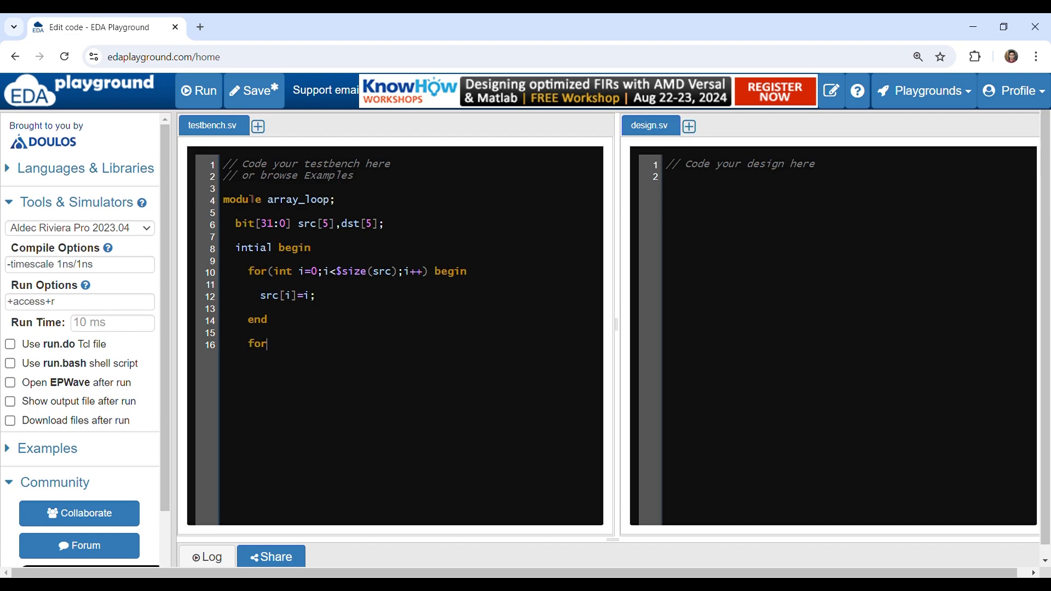
{"action": "type", "text": "each("}
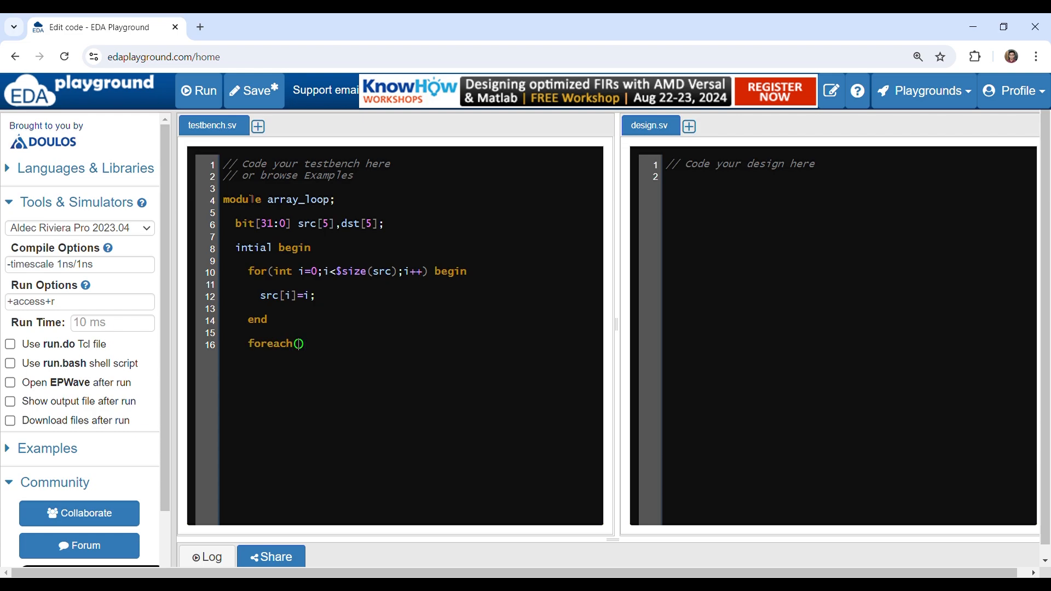
{"action": "type", "text": "dst"}
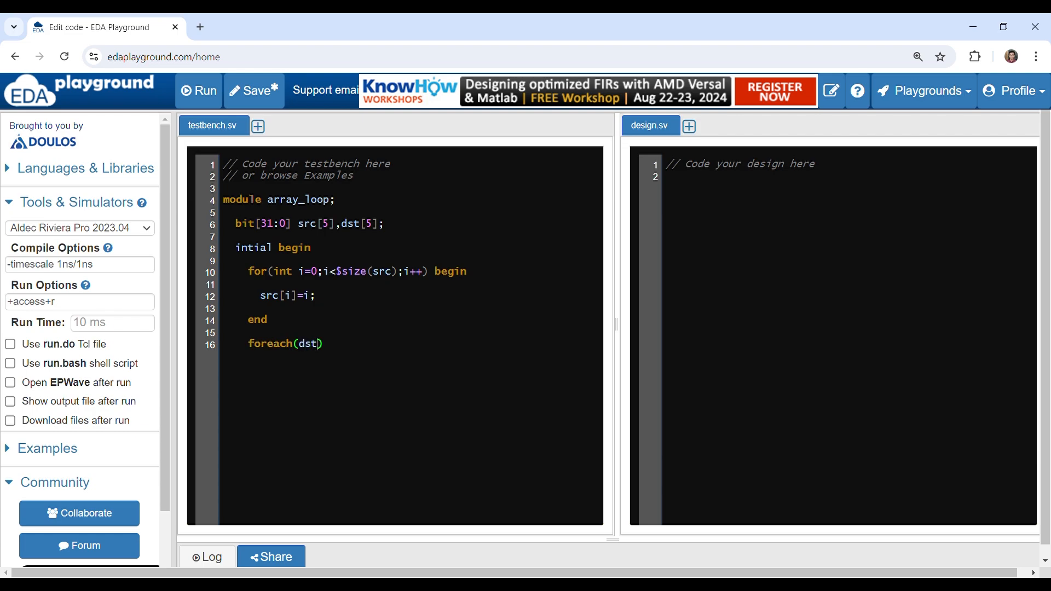
{"action": "type", "text": "[j]"}
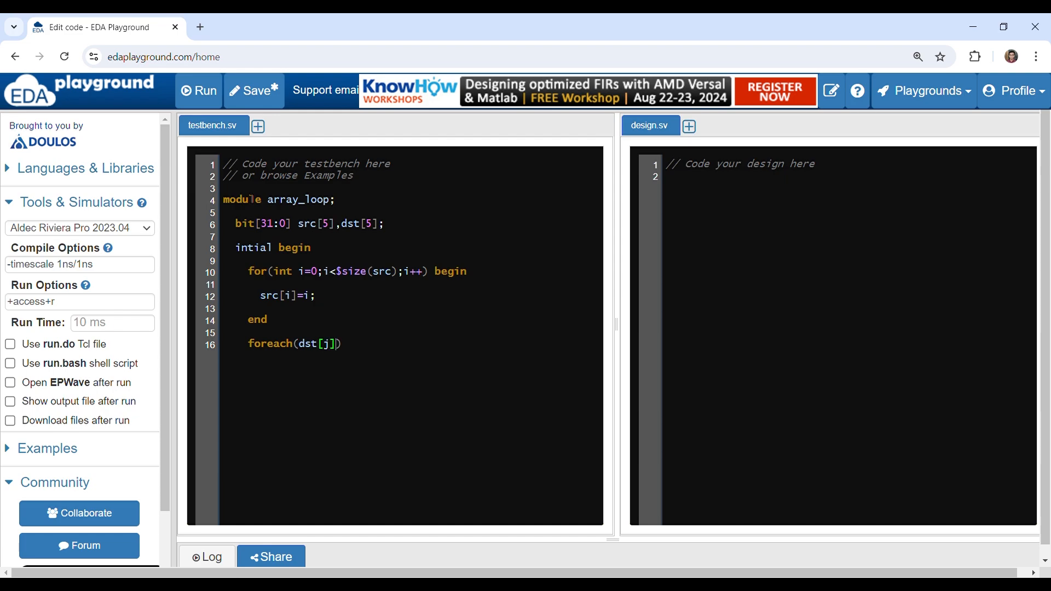
{"action": "type", "text": "begin"}
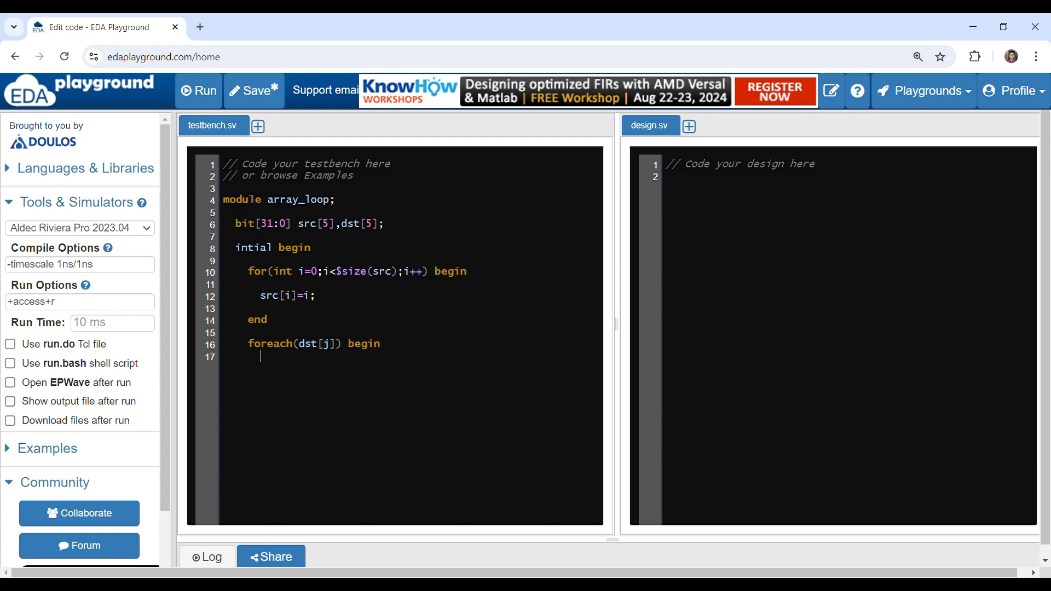
Add dst[j] = src[j] * 2; as its body and close it with end
{"action": "type", "text": "dst"}
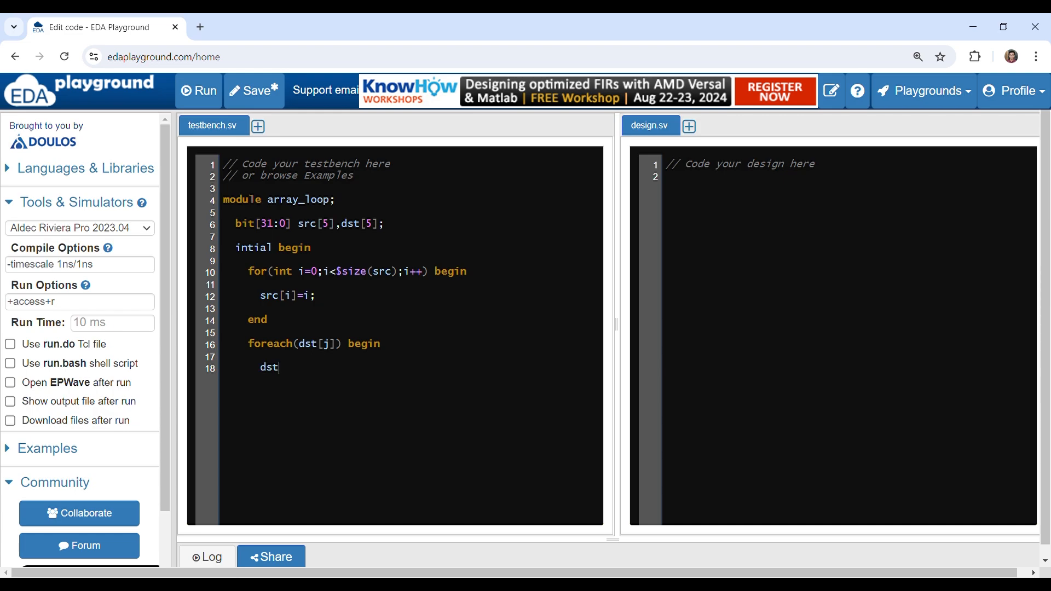
{"action": "type", "text": "[j]"}
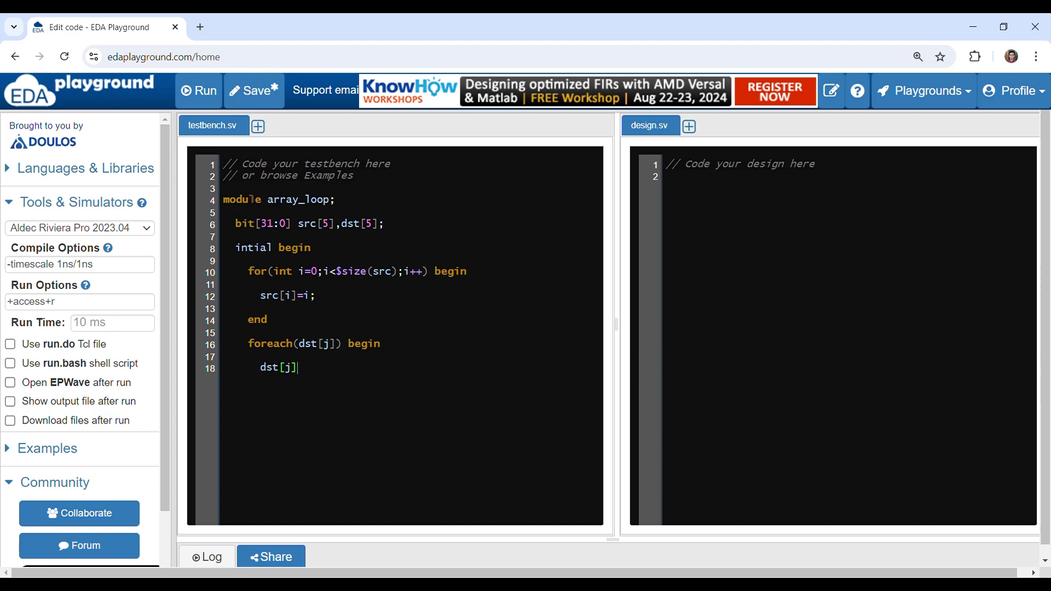
{"action": "type", "text": "= s"}
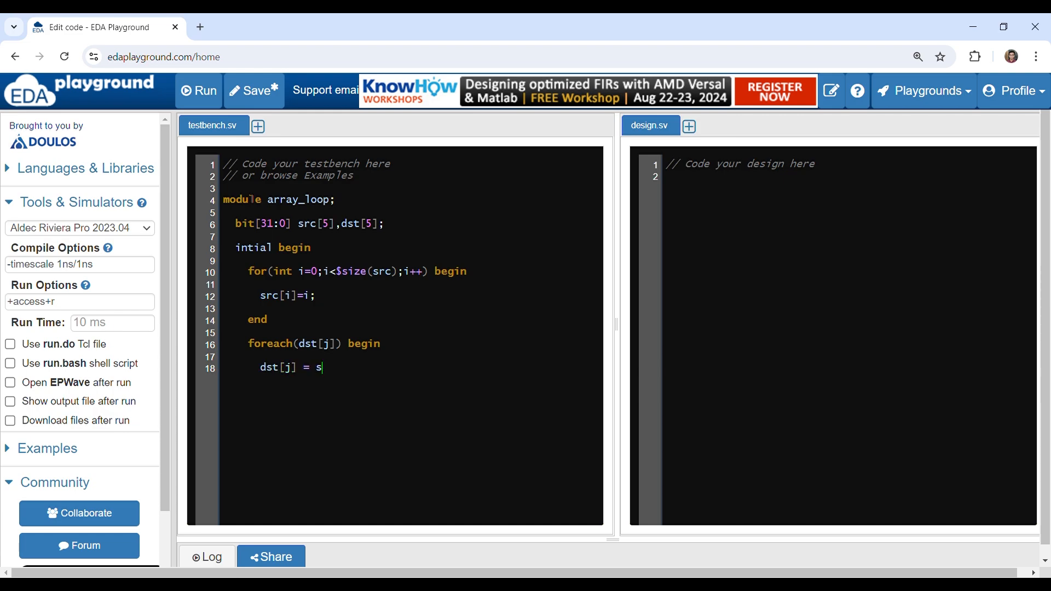
{"action": "type", "text": "rc[]"}
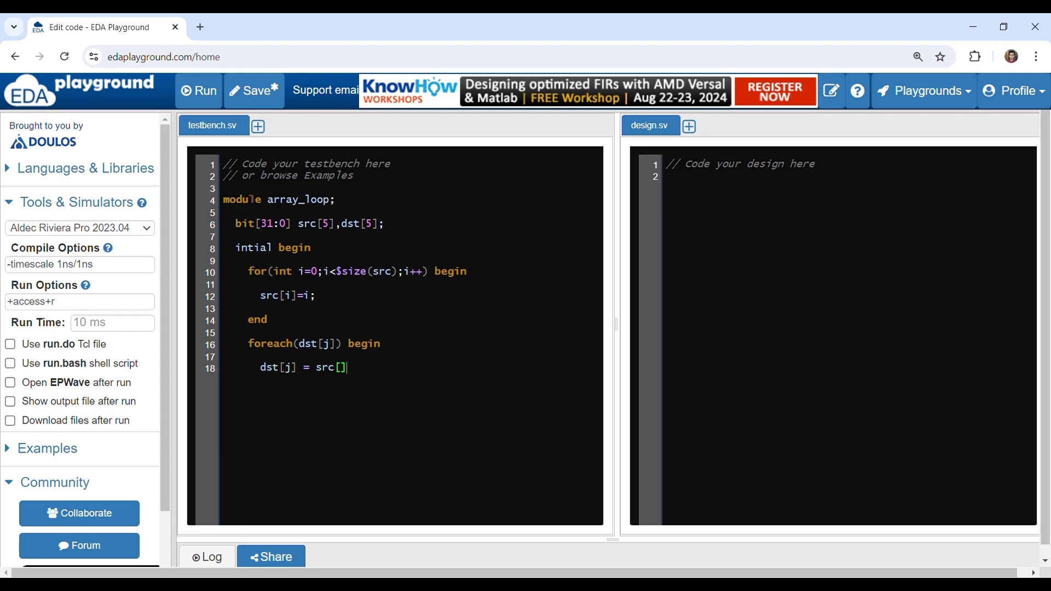
{"action": "type", "text": "j"}
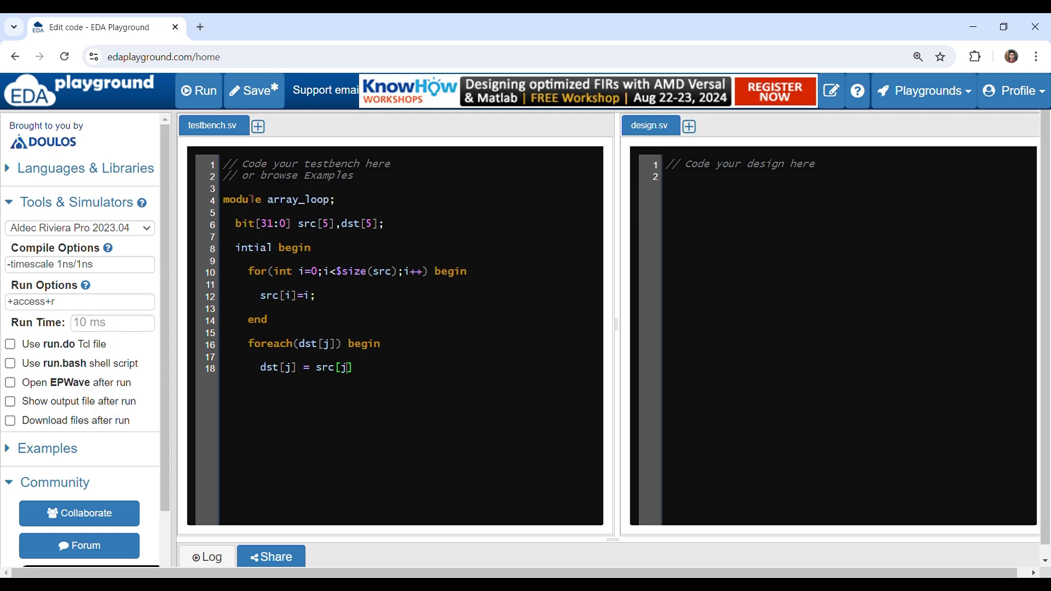
{"action": "type", "text": "*"}
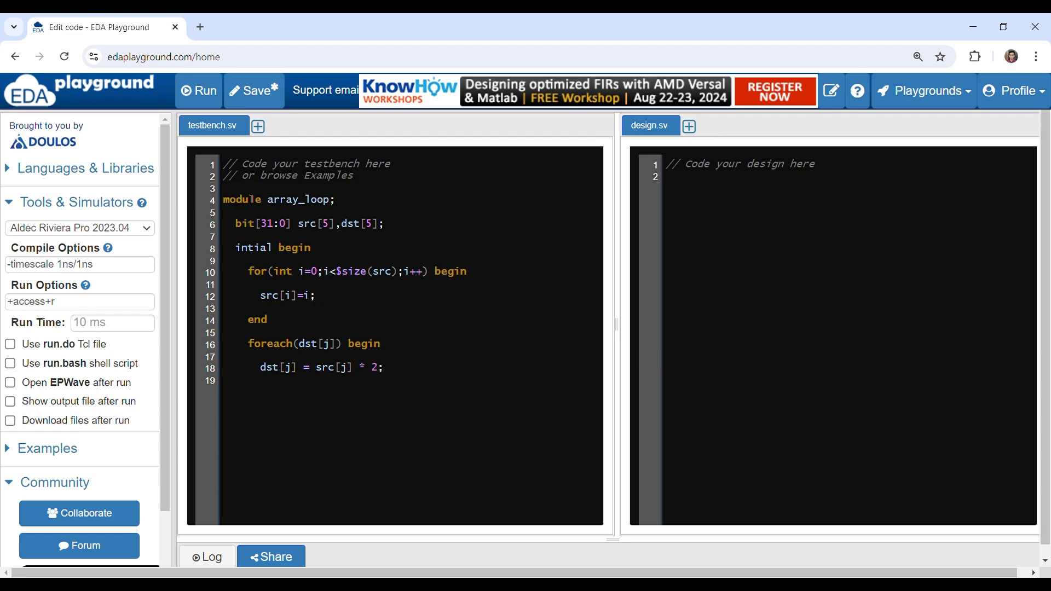
{"action": "type", "text": "end"}
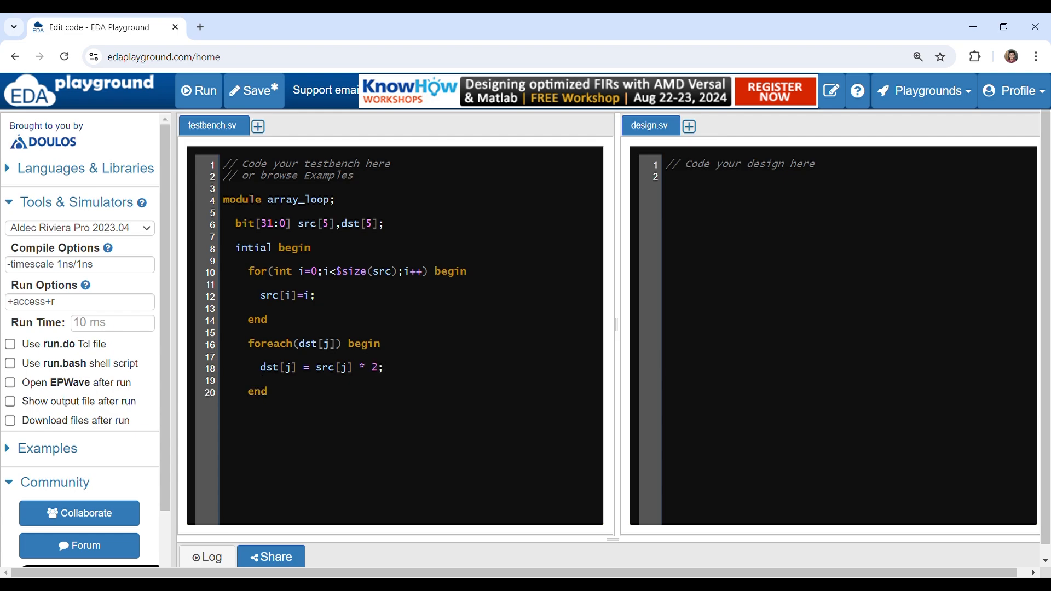
{"action": "key", "text": "enter"}
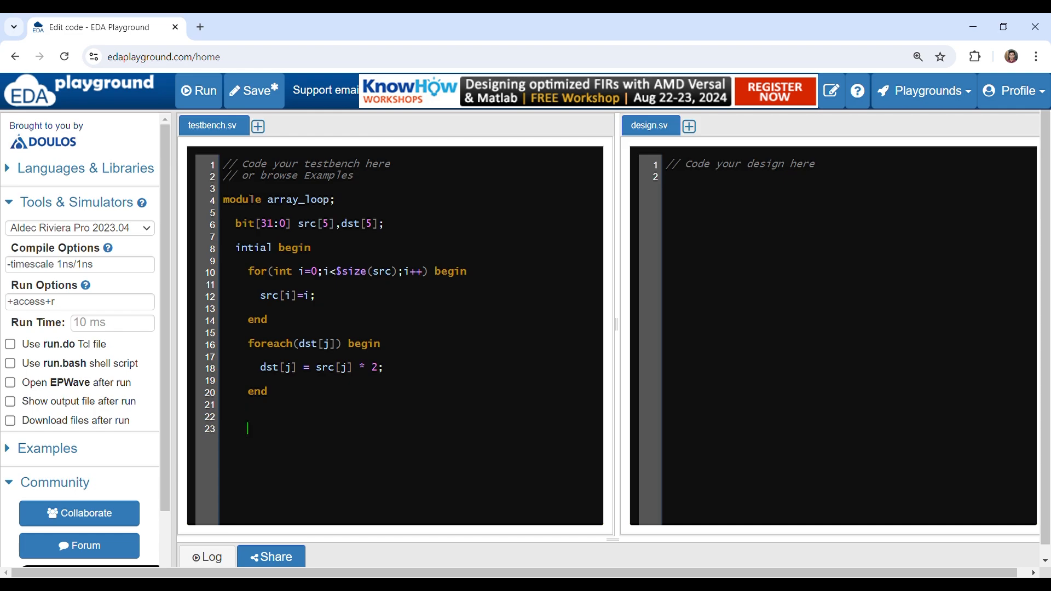
Add $display("src array: %p", src); to print the src array
{"action": "type", "text": "displ"}
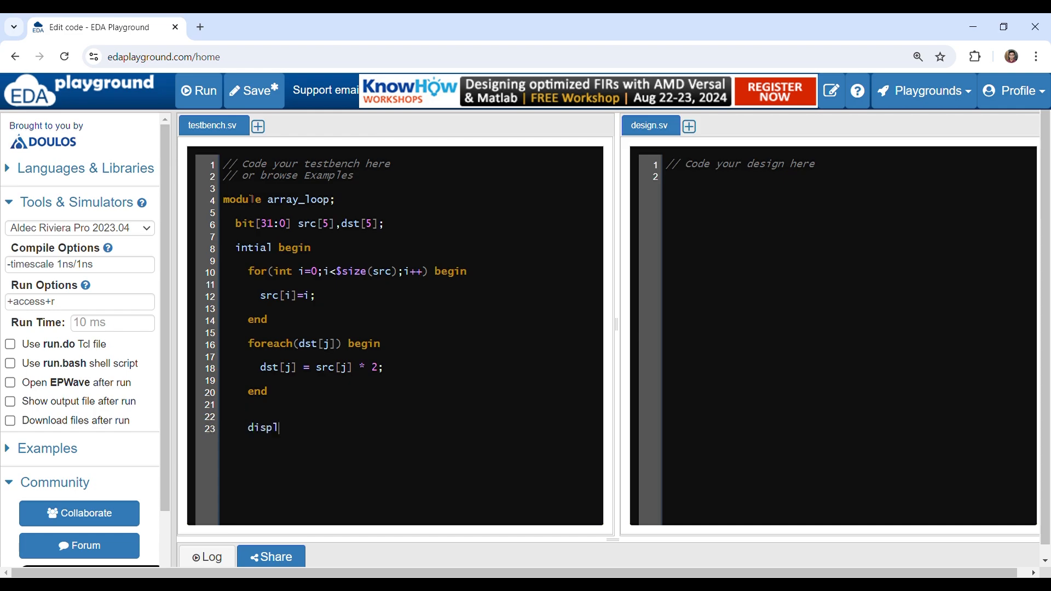
{"action": "type", "text": "ay"}
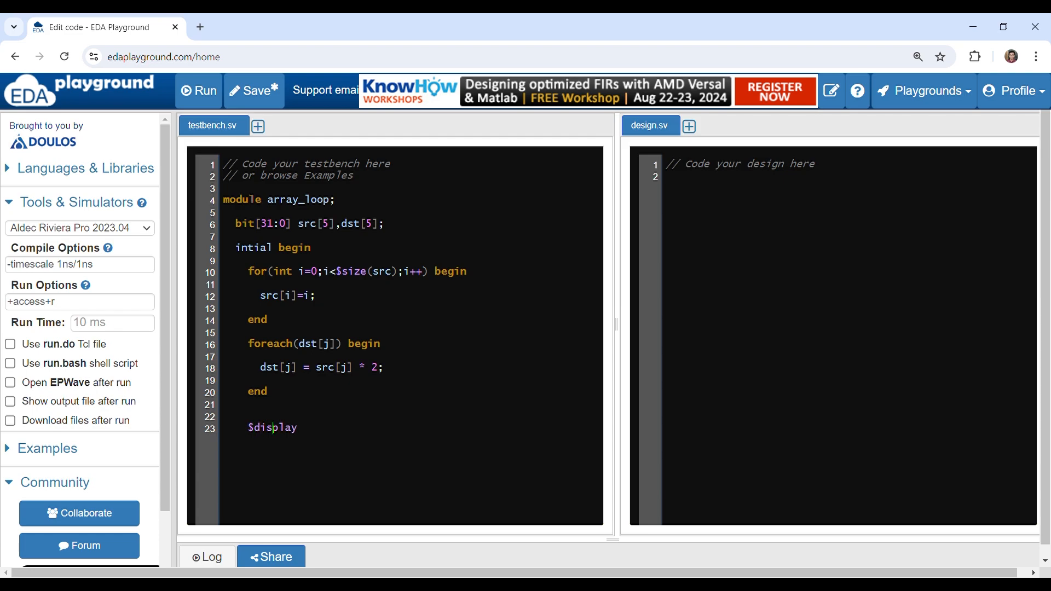
{"action": "type", "text": "()"}
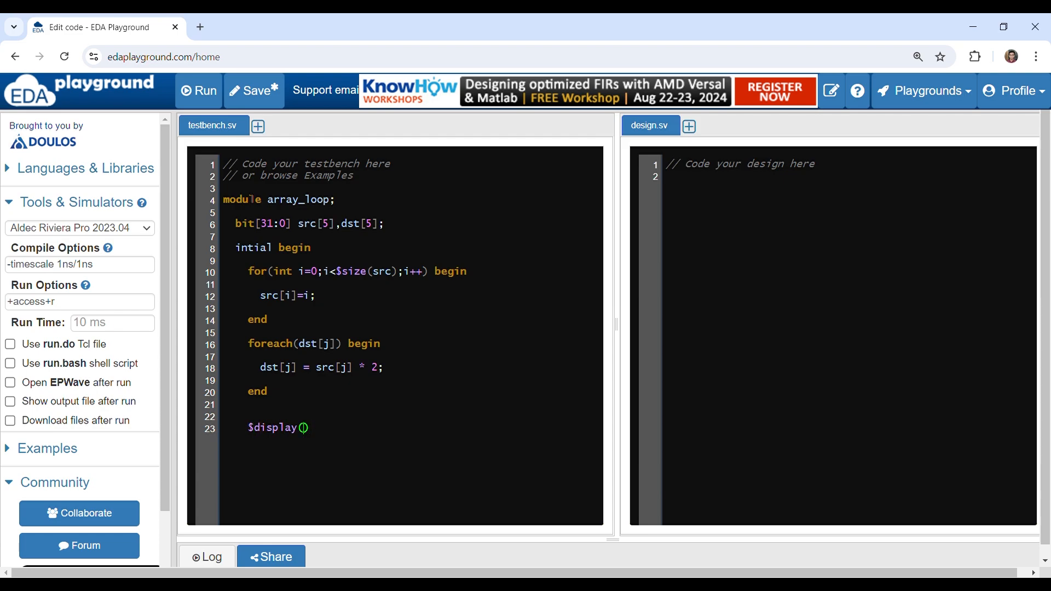
{"action": "type", "text": "\"\""}
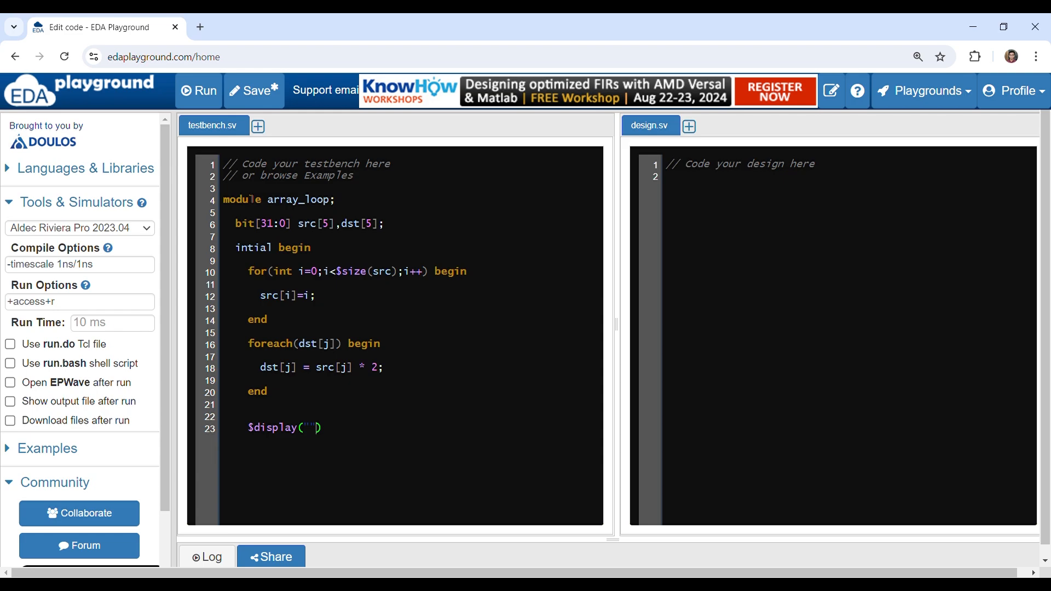
{"action": "type", "text": "src array"}
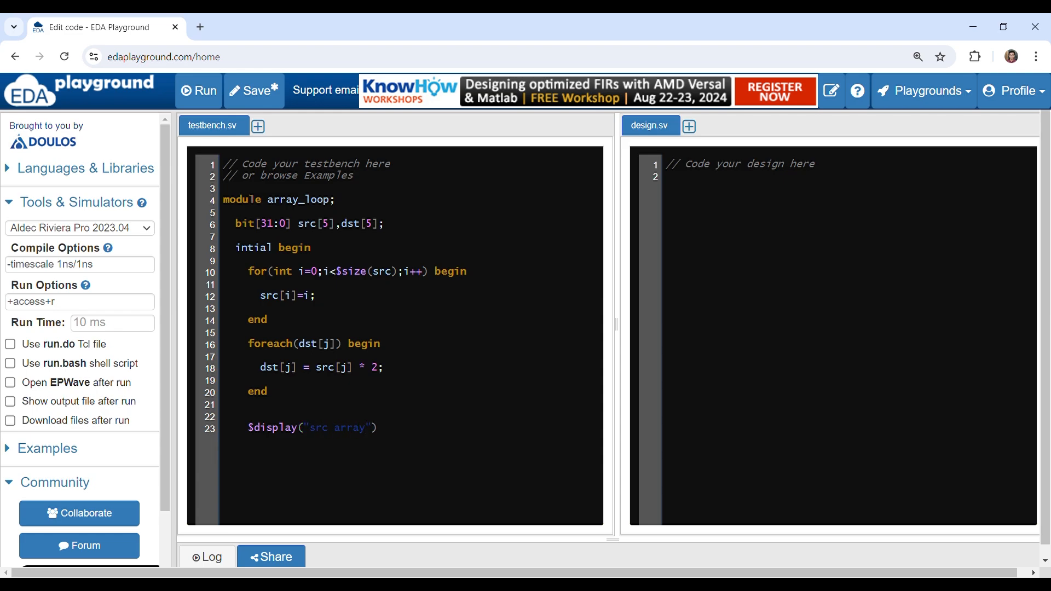
{"action": "type", "text": ": %"}
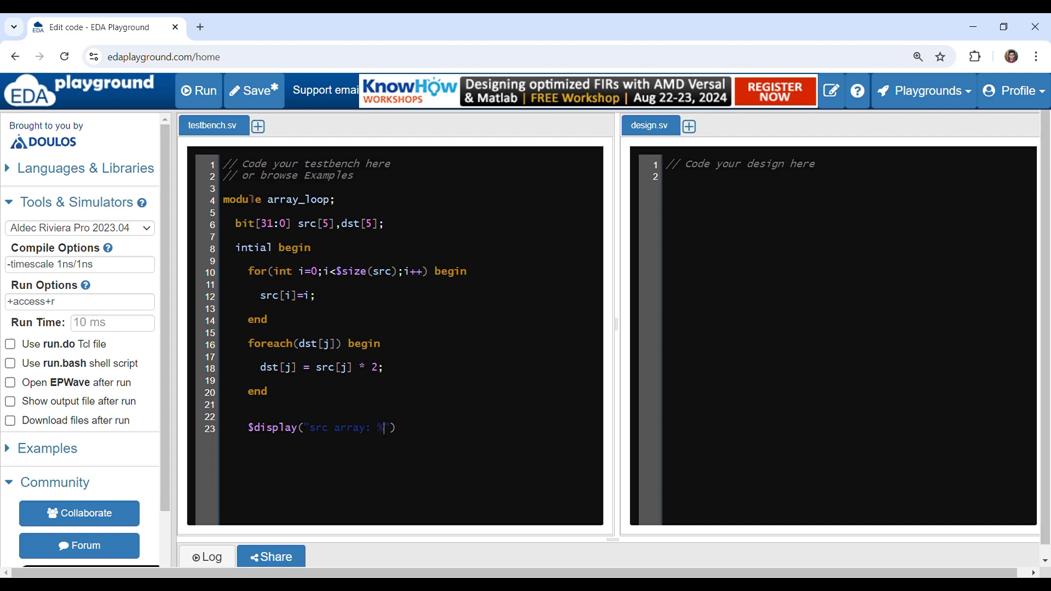
{"action": "type", "text": "p"}
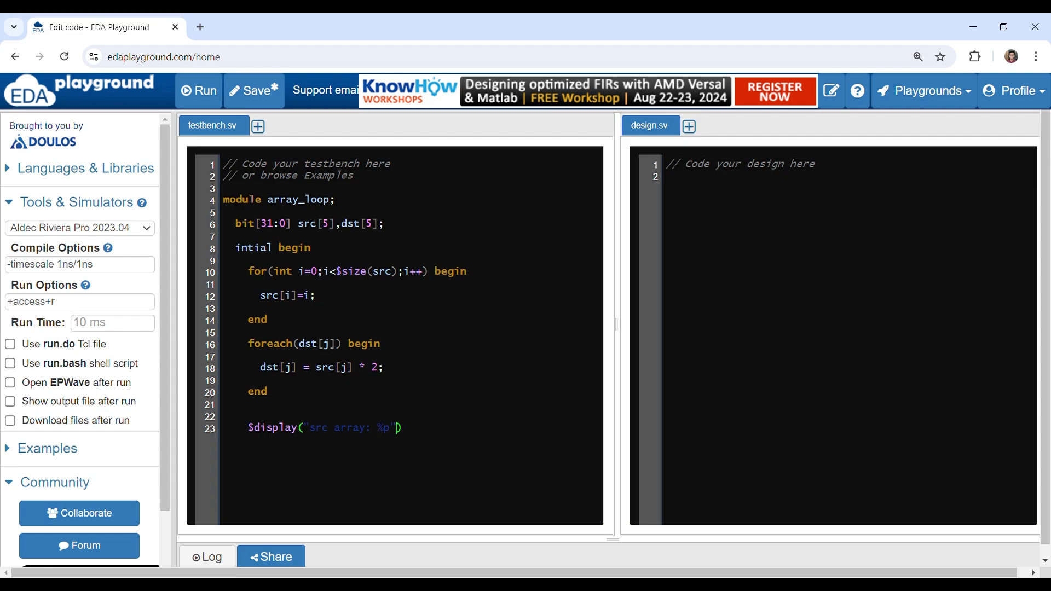
{"action": "type", "text": ",src"}
{"action": "type", "text": "$d"}
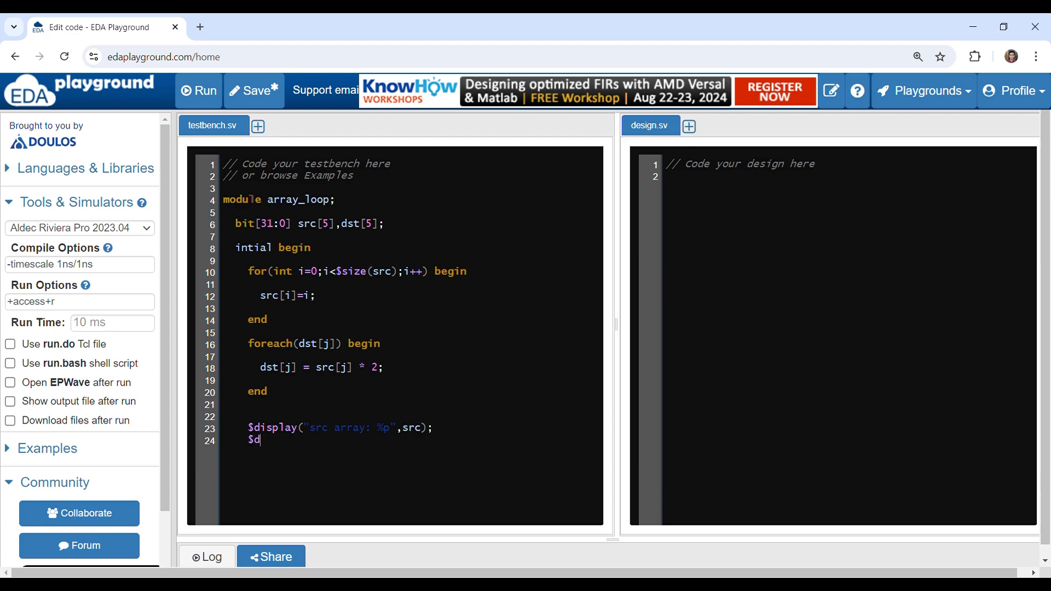
Add $display("dest array: %p", dst); to print the dst array
{"action": "type", "text": "isplay("}
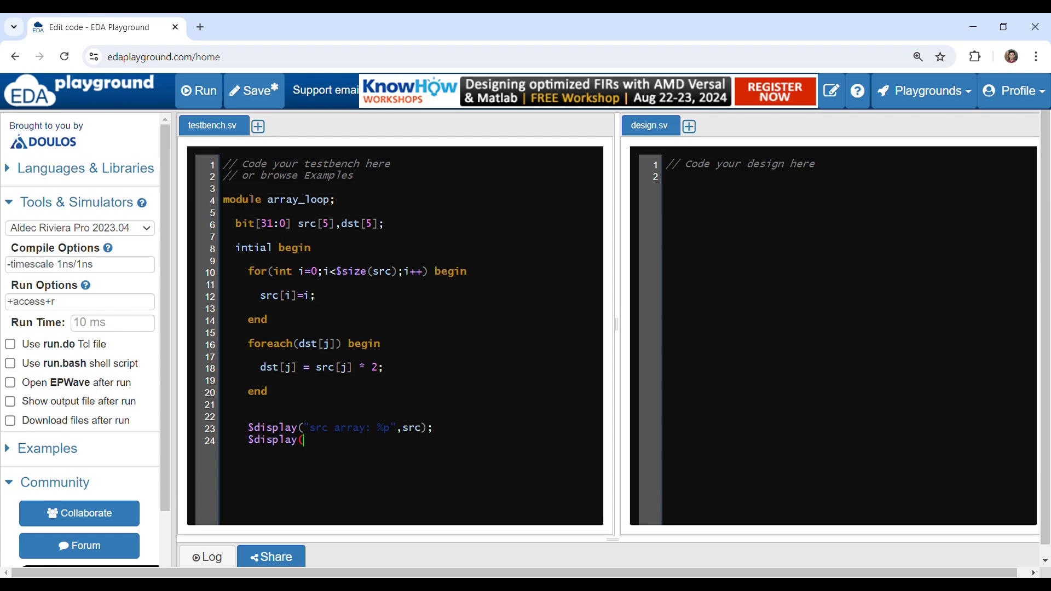
{"action": "type", "text": "\"d\""}
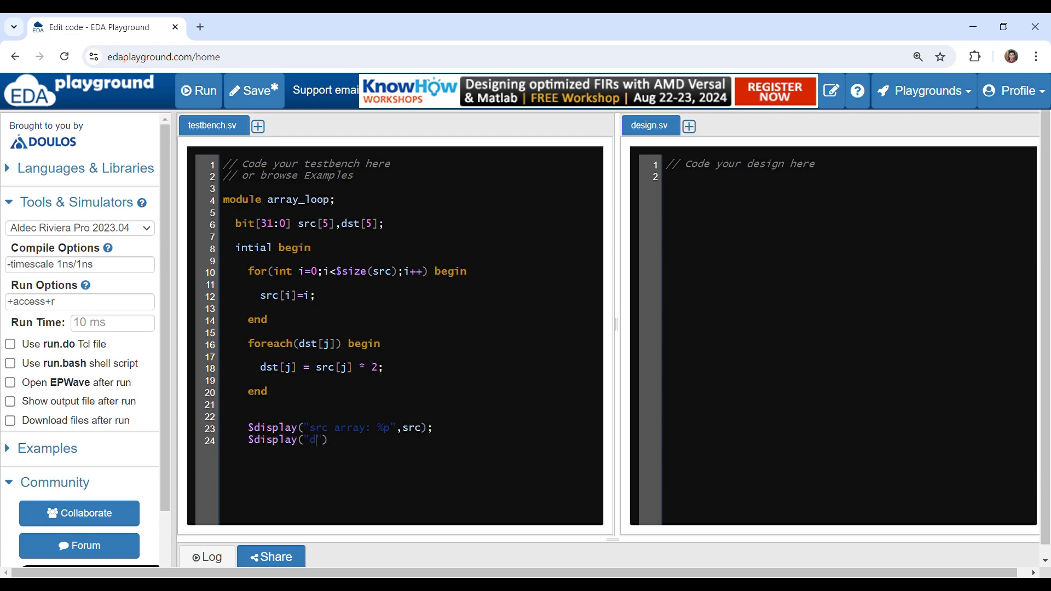
{"action": "type", "text": "est"}
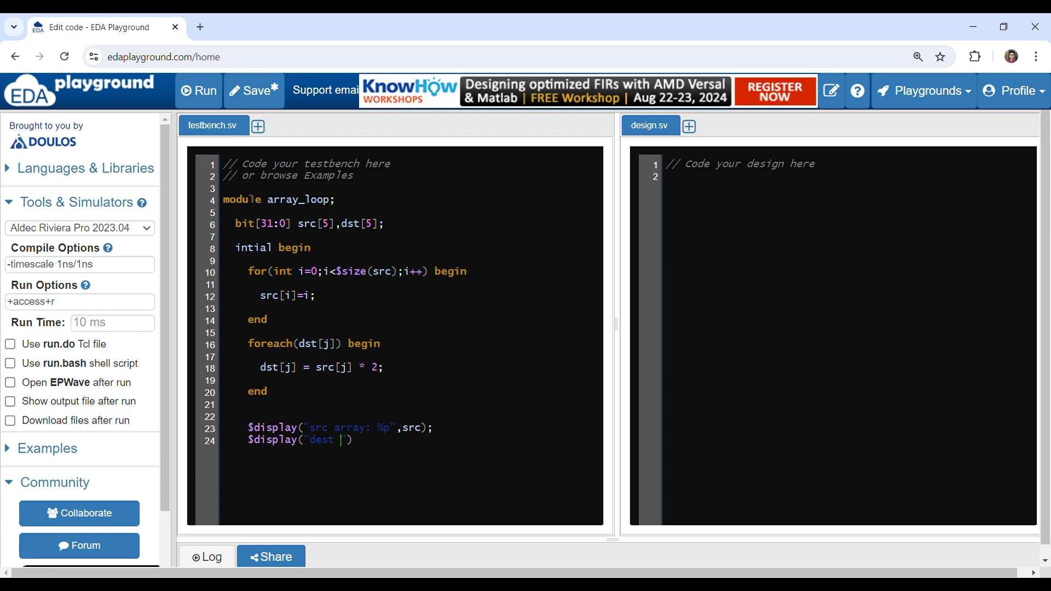
{"action": "type", "text": "arr"}
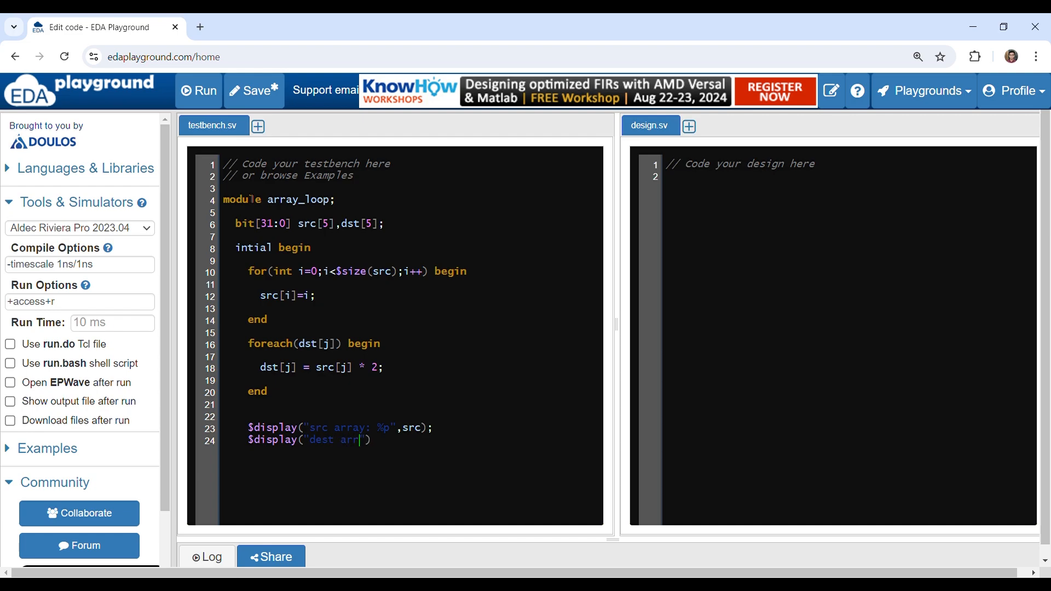
{"action": "type", "text": "ay:"}
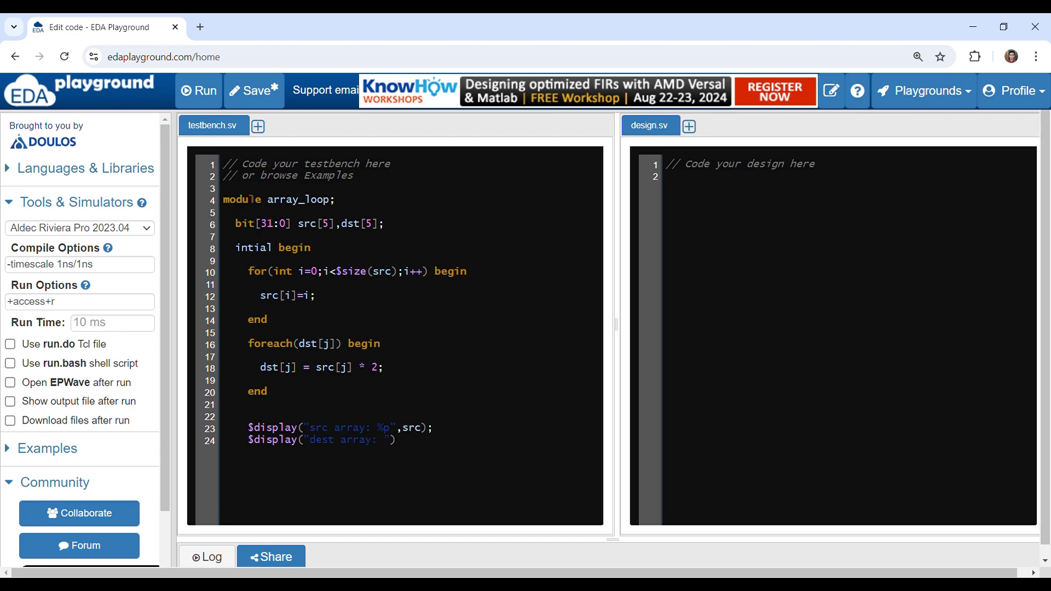
{"action": "type", "text": "%p"}
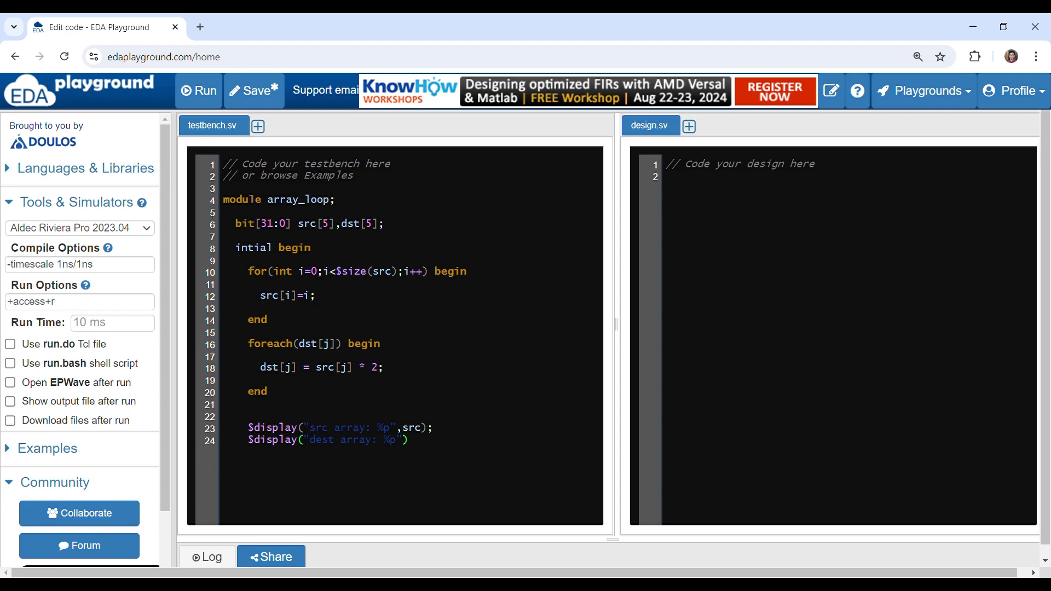
{"action": "type", "text": ", dest"}
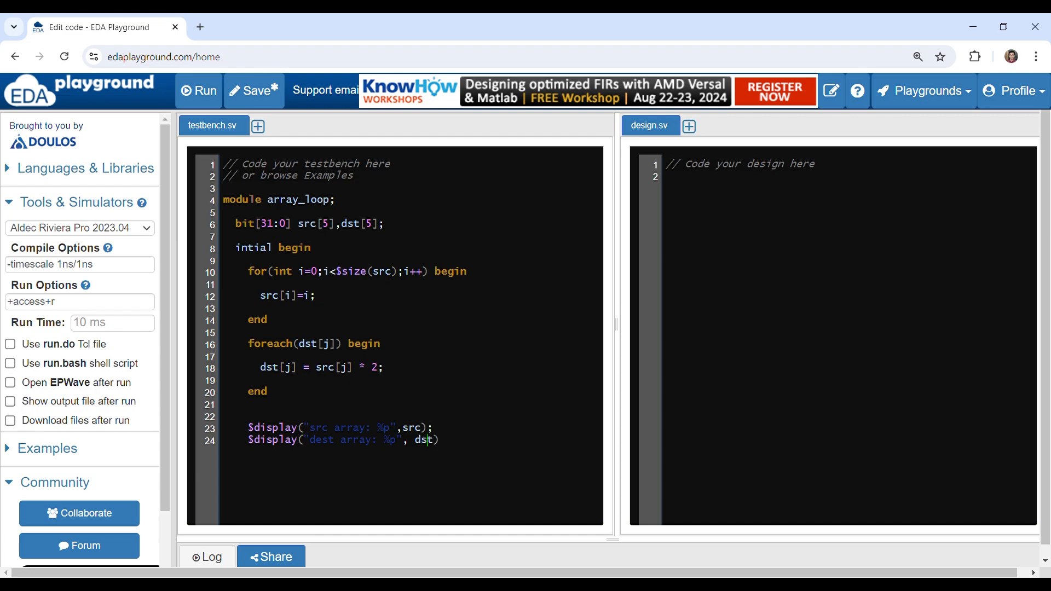
{"action": "type", "text": ";"}
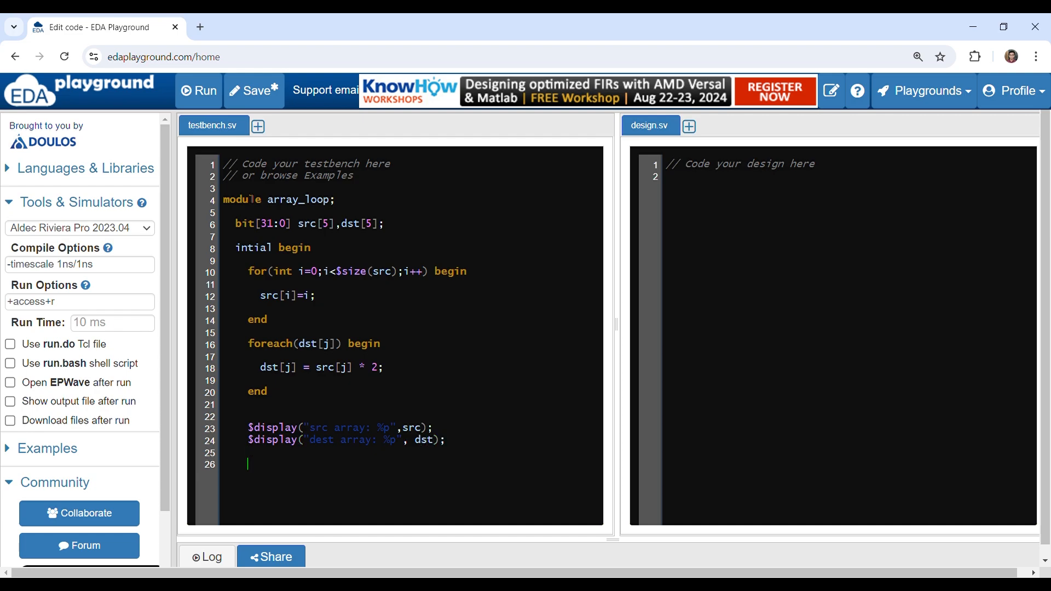
Close the initial block with end and the module with endmodule
{"action": "type", "text": "end"}
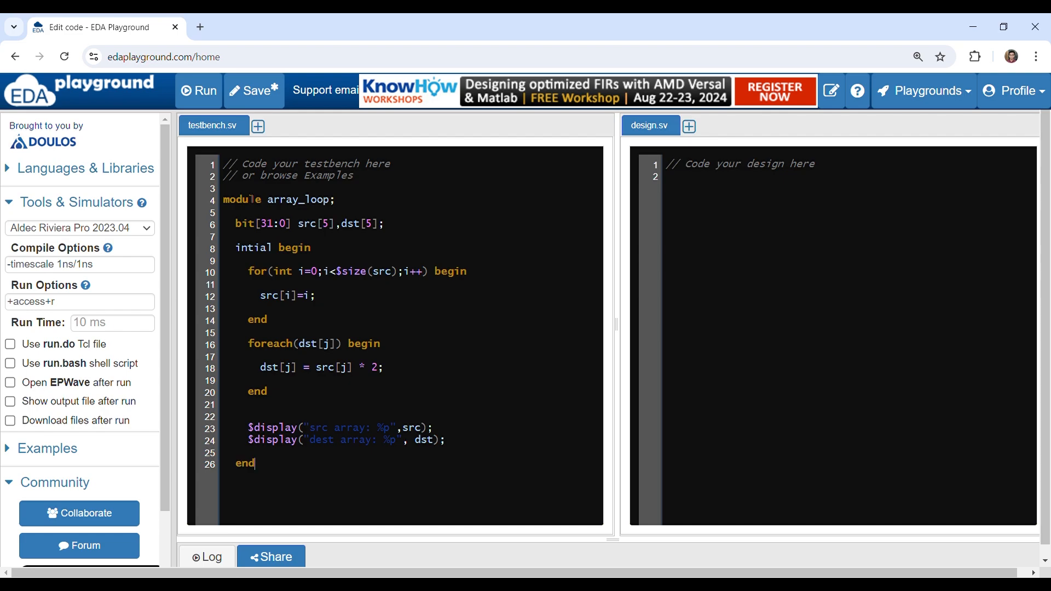
{"action": "type", "text": "endmo"}
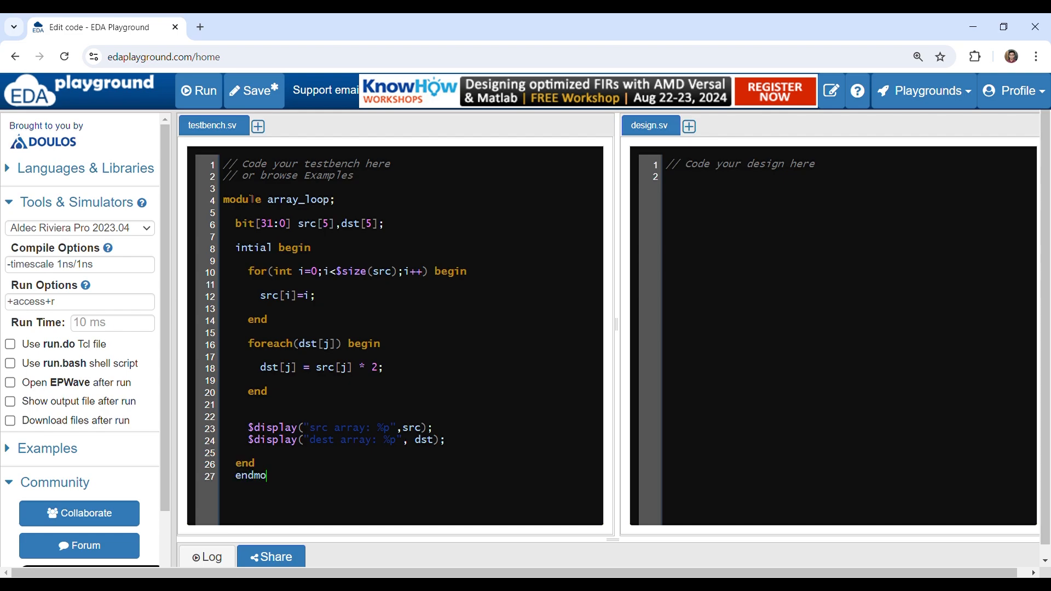
{"action": "type", "text": "dule"}
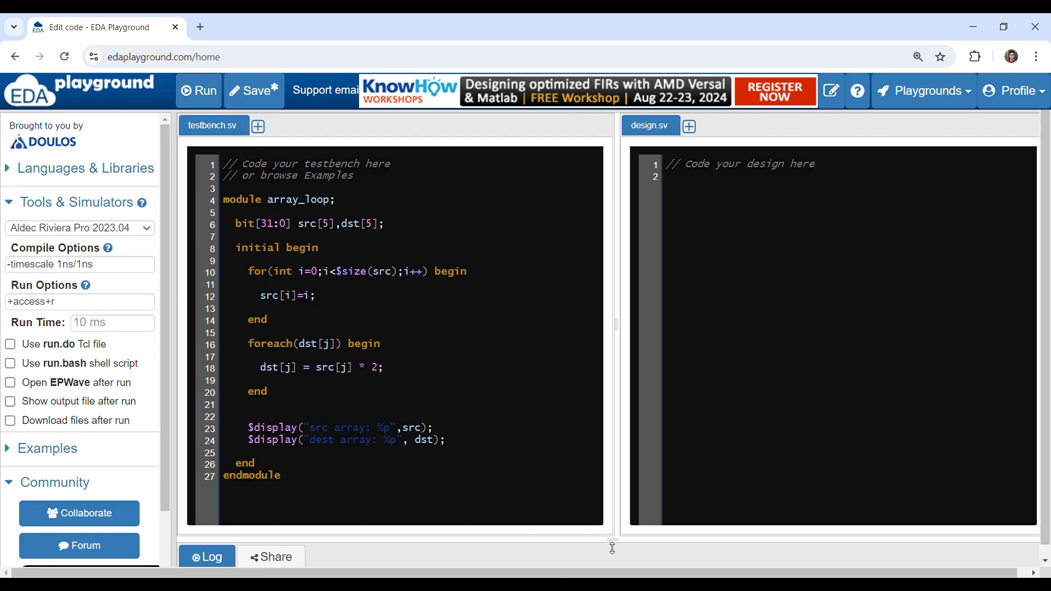
Run the simulation and highlight the logged src '{0,1,2,3,4} and dest '{0,2,4,6,8} lines
{"action": "left_click", "coordinate": [198, 91]}
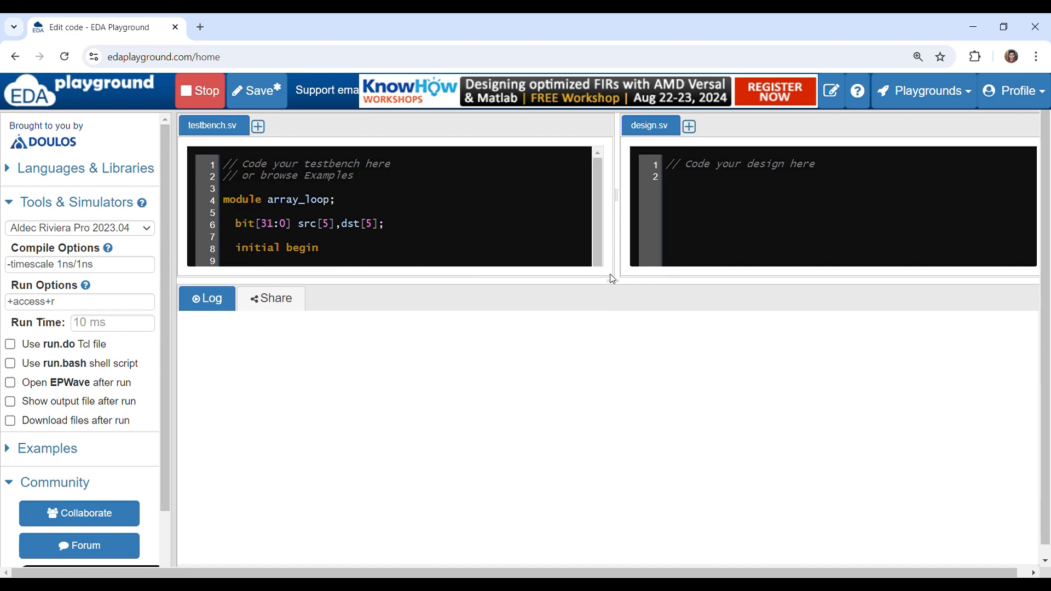
{"action": "mouse_move", "coordinate": [609, 287]}
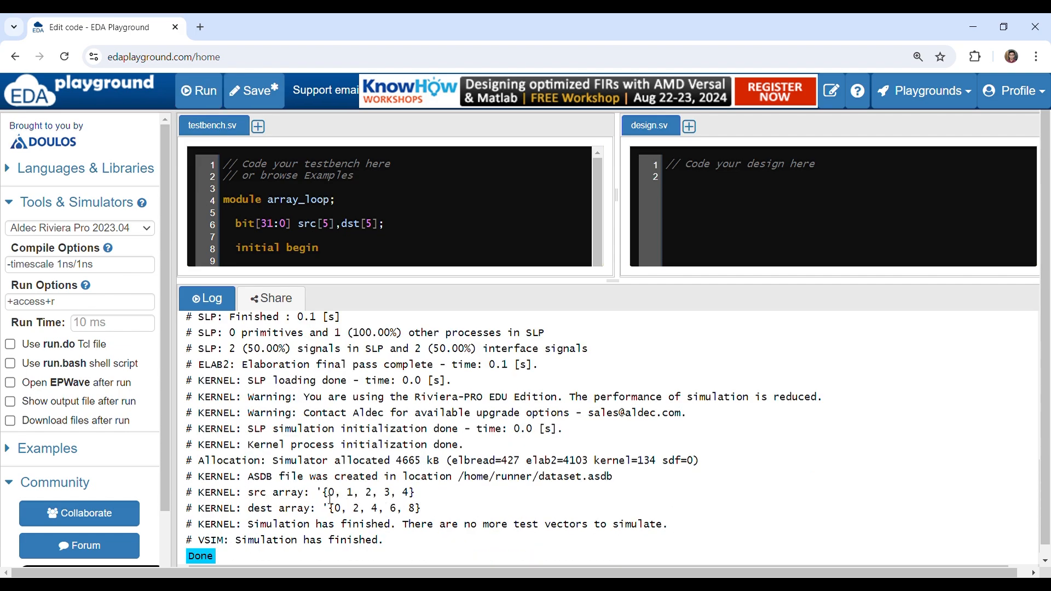
{"action": "left_click_drag", "start_coordinate": [320, 492], "coordinate": [414, 493]}
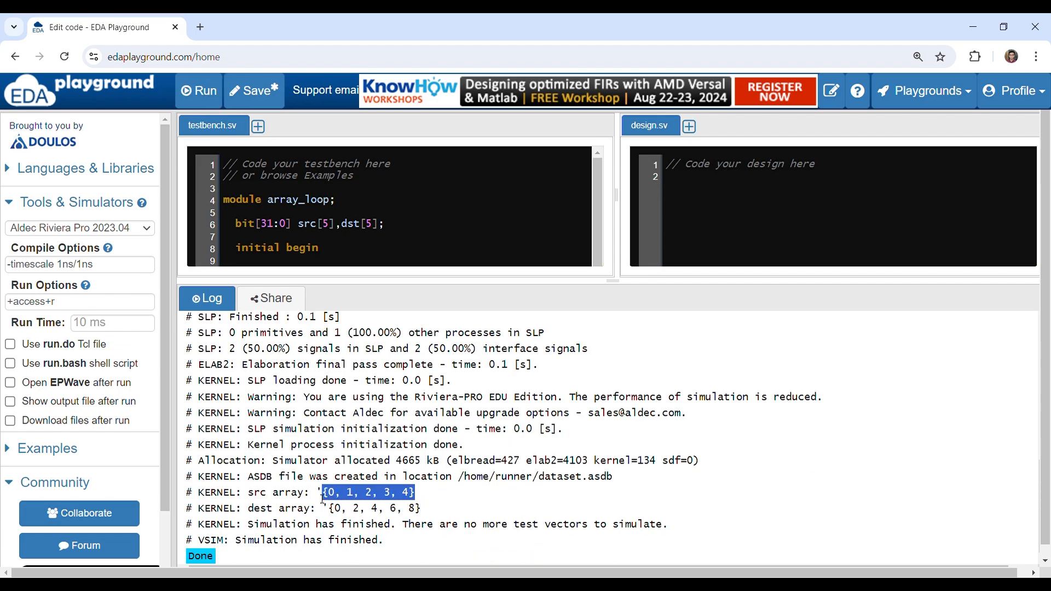
{"action": "left_click_drag", "start_coordinate": [321, 492], "coordinate": [422, 508]}
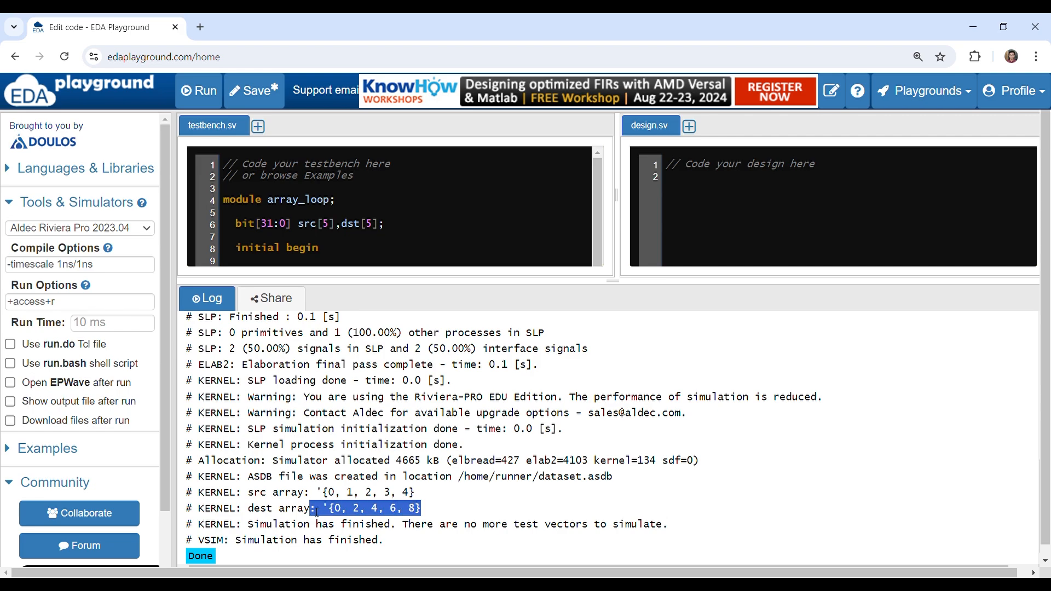